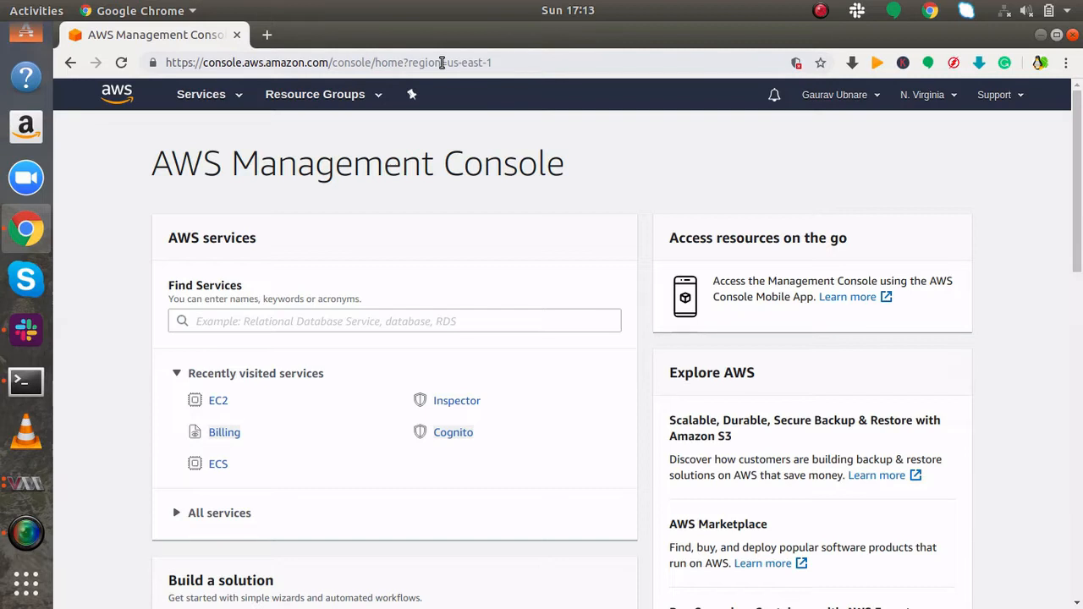
mouse_move(446, 196)
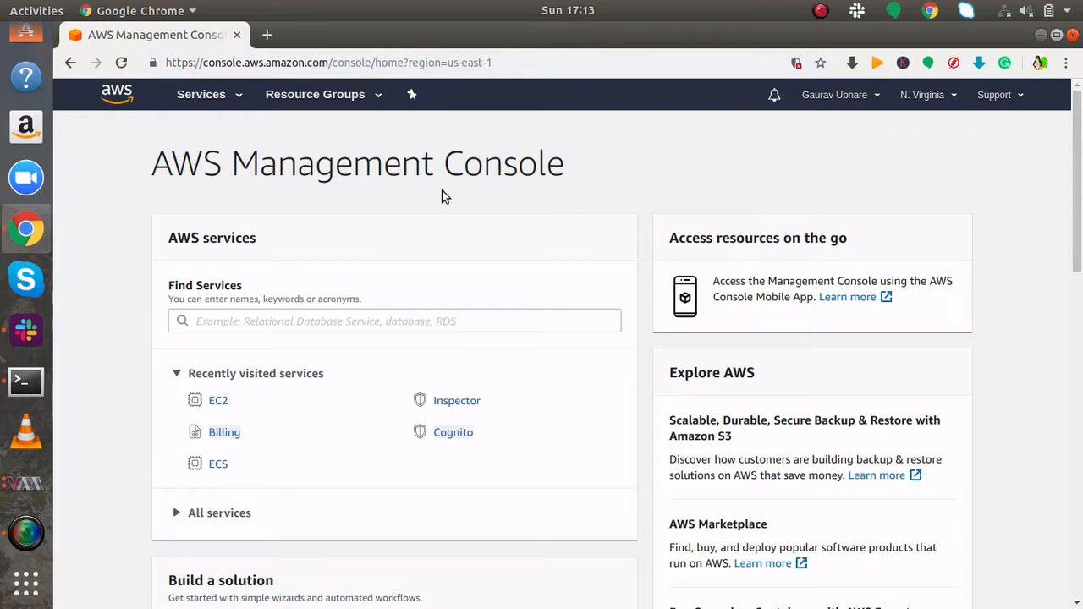
Go to the EC2 dashboard via the Services menu under Compute.
click(201, 94)
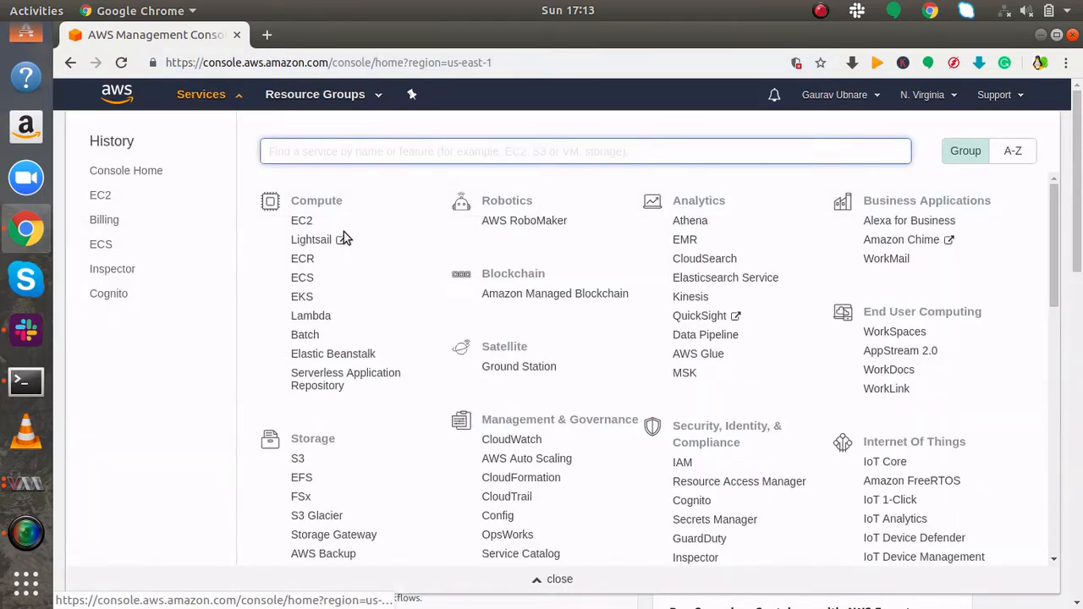
click(301, 220)
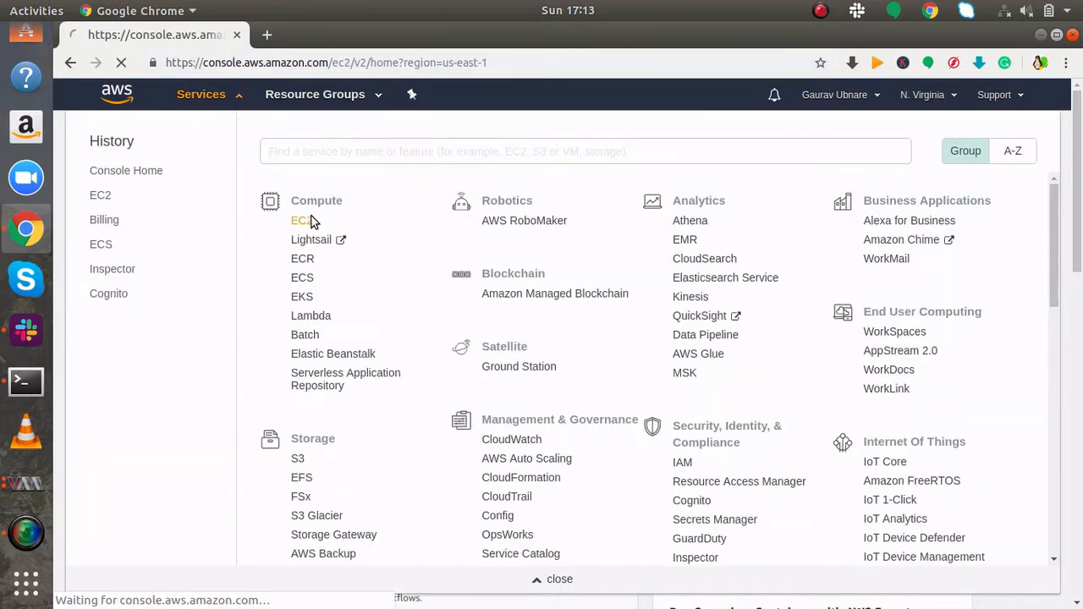
click(300, 220)
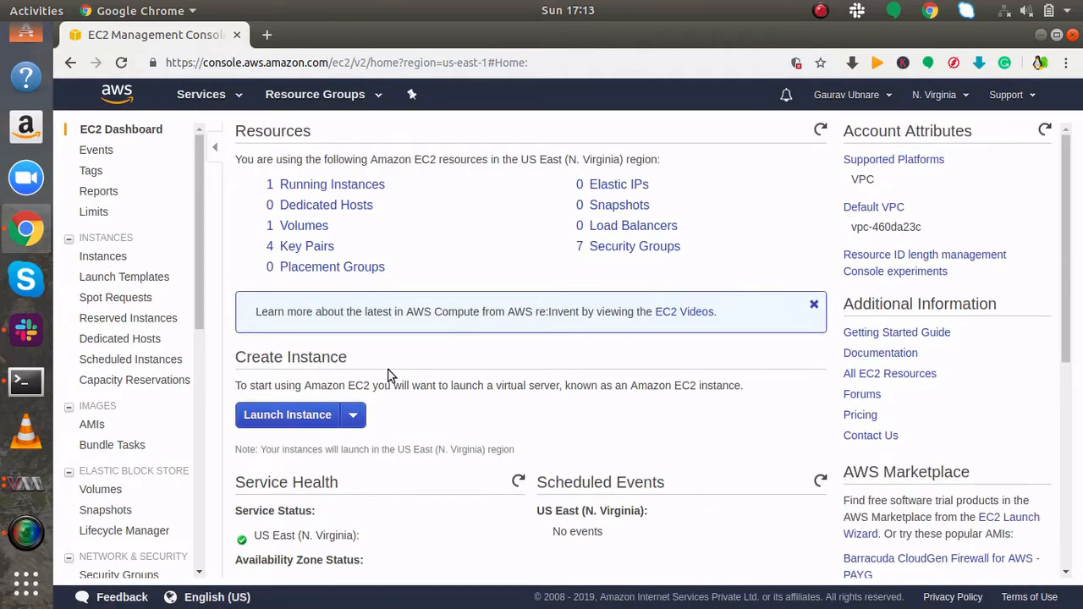
Launch a new instance using the Ubuntu Server 18.04 LTS image, keeping t2.micro.
click(288, 415)
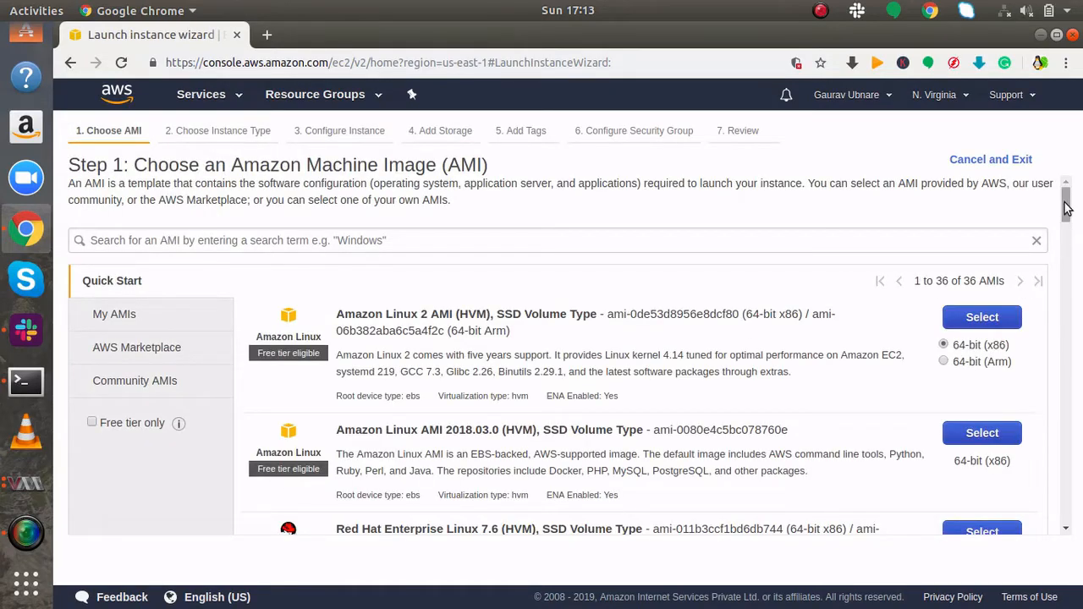
scroll(down, 3)
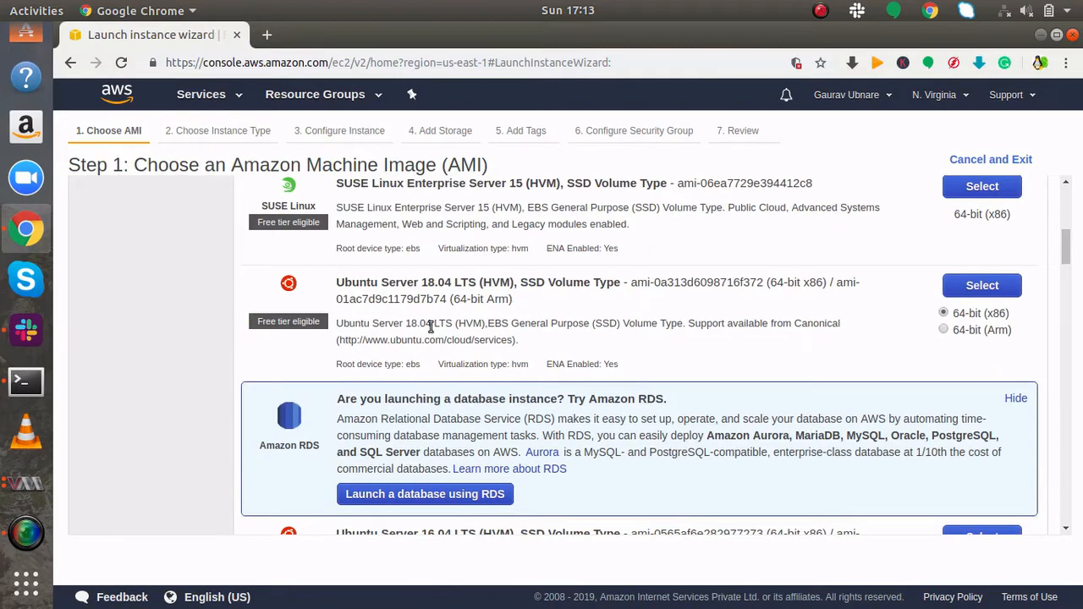
mouse_move(848, 325)
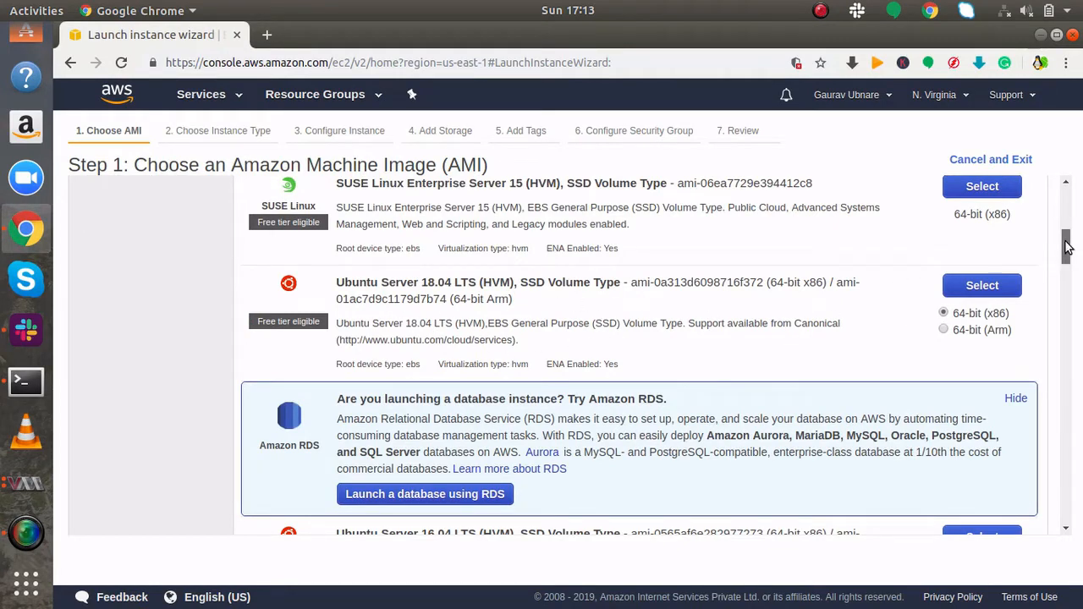
scroll(down, 3)
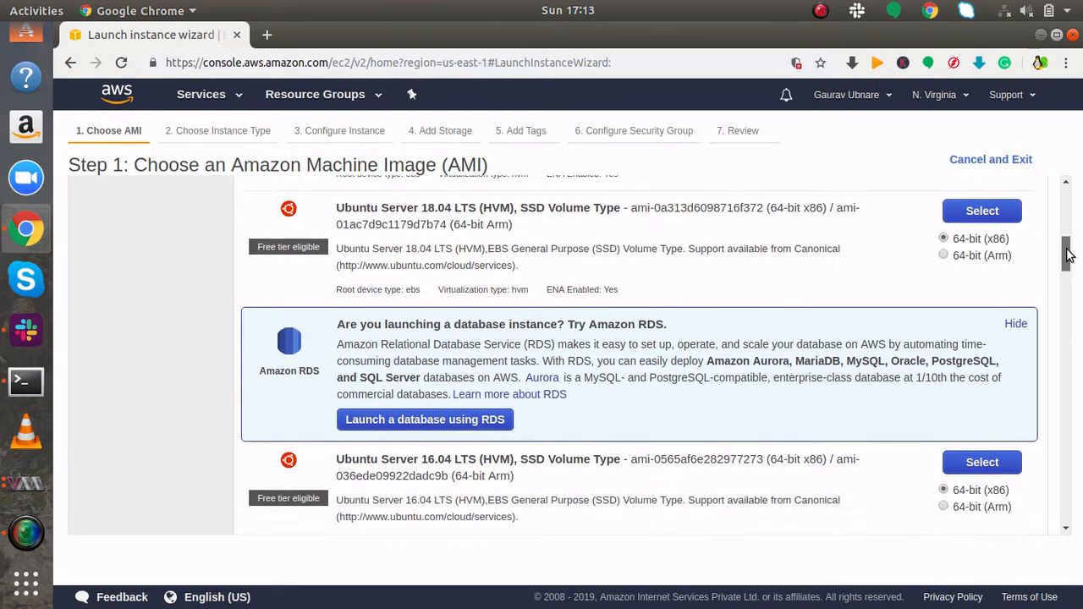
scroll(down, 3)
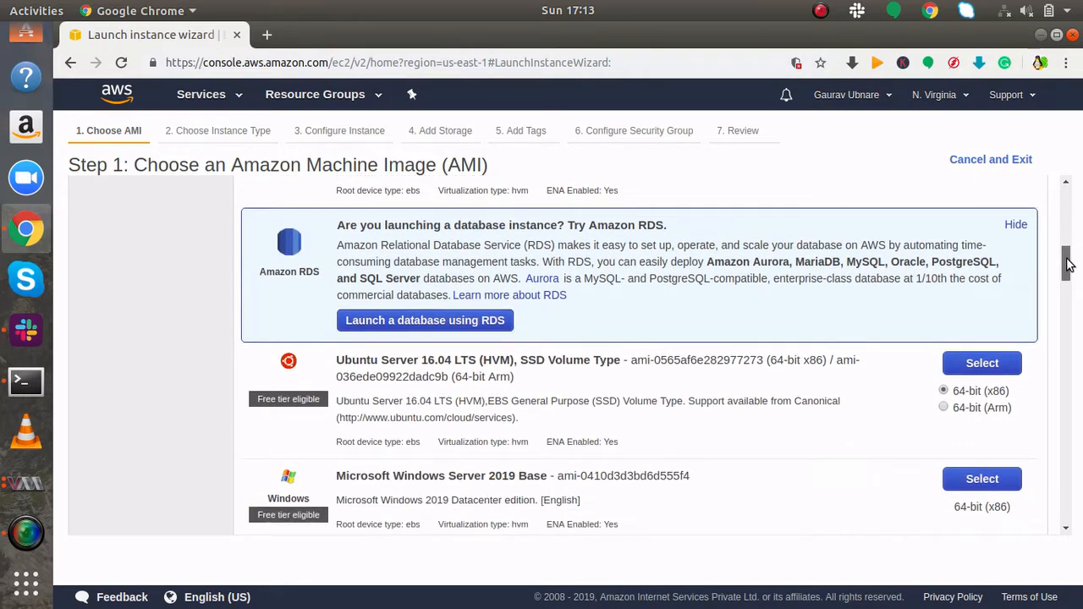
scroll(up, 3)
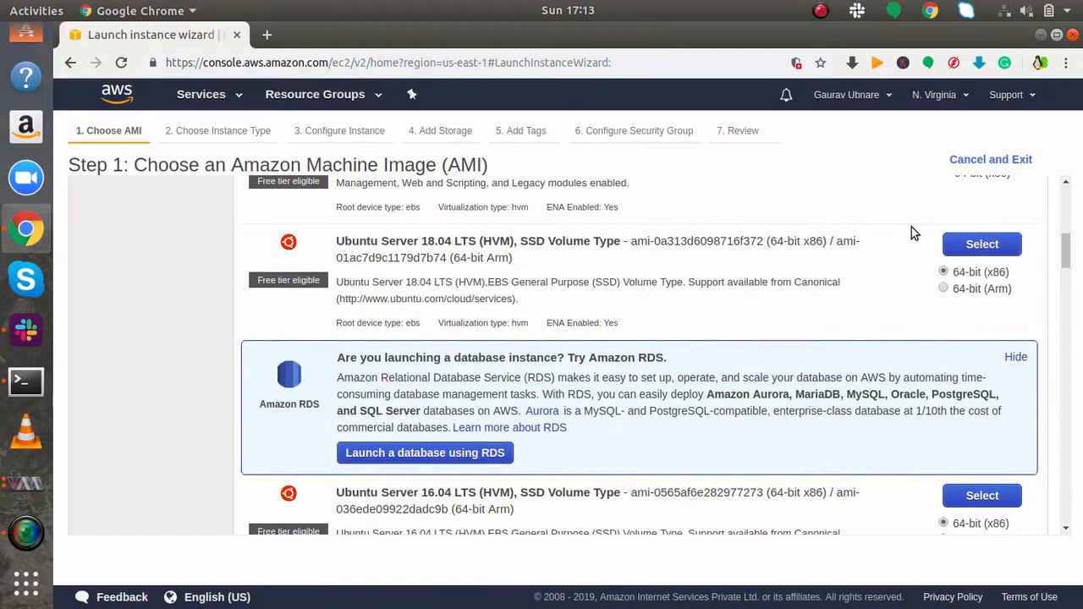
click(982, 243)
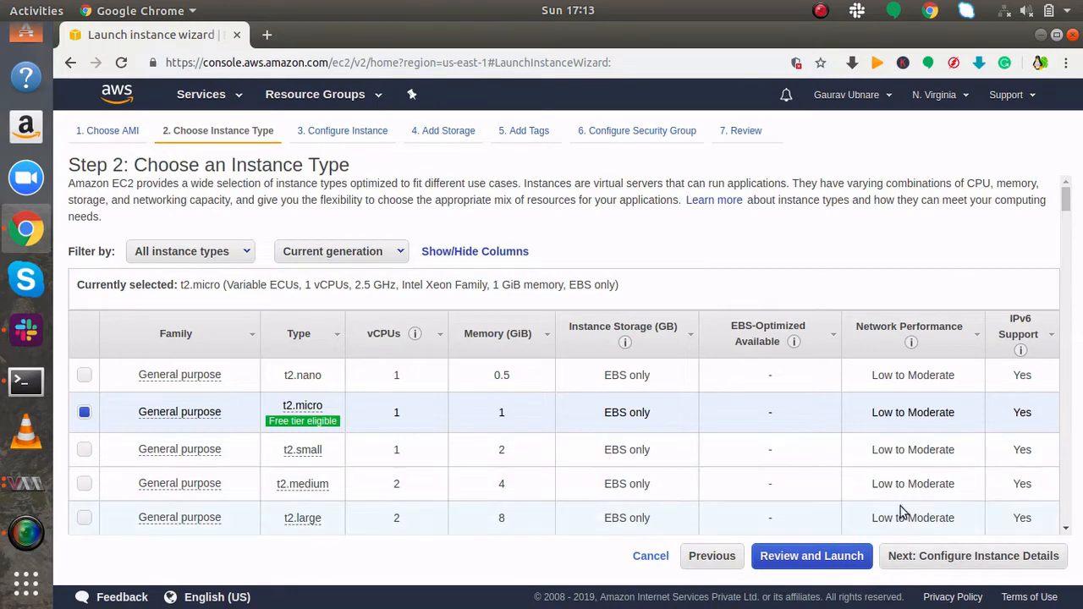
Keep default instance details and storage, and add a Name tag with value Jenkins.
click(973, 556)
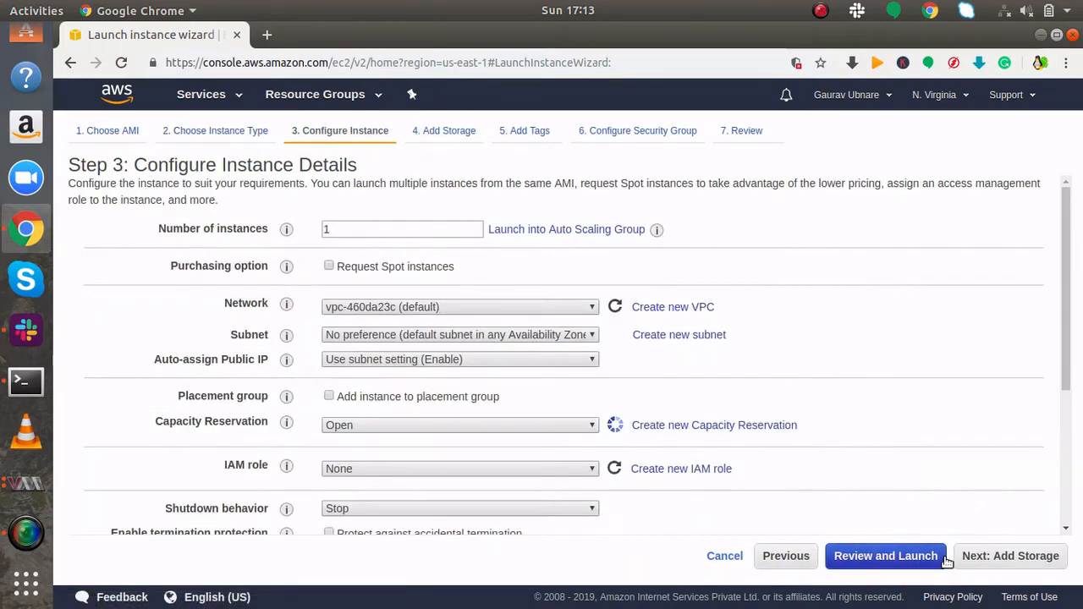
click(1011, 556)
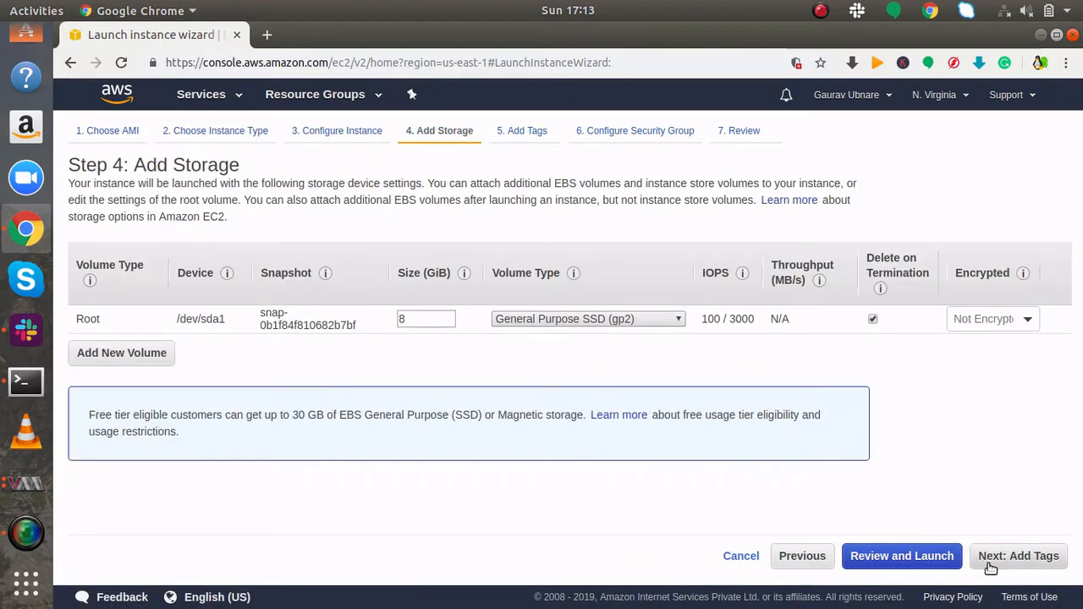
click(1018, 556)
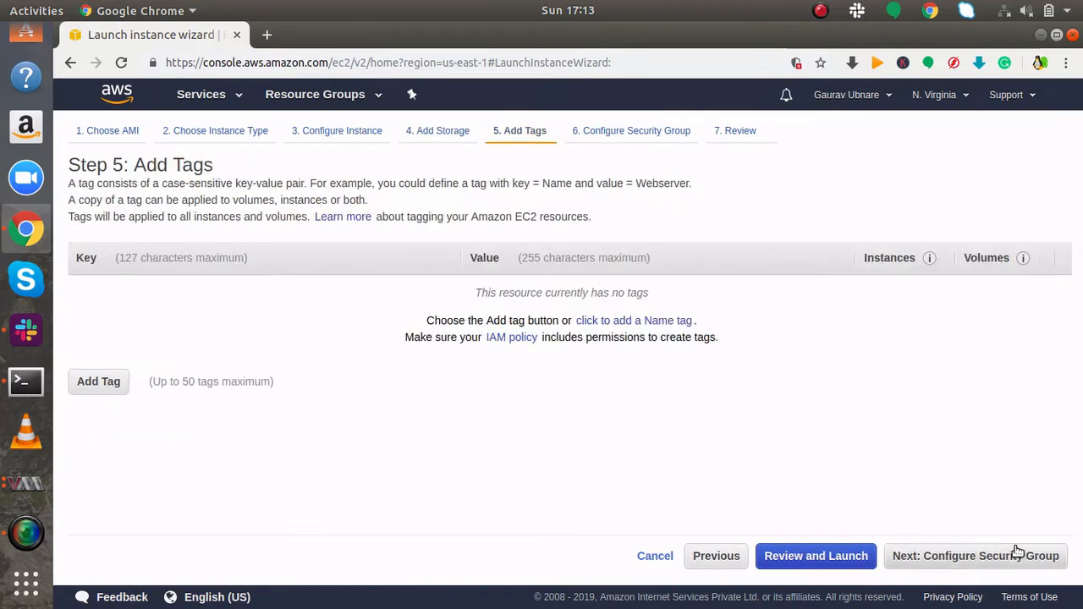
click(98, 381)
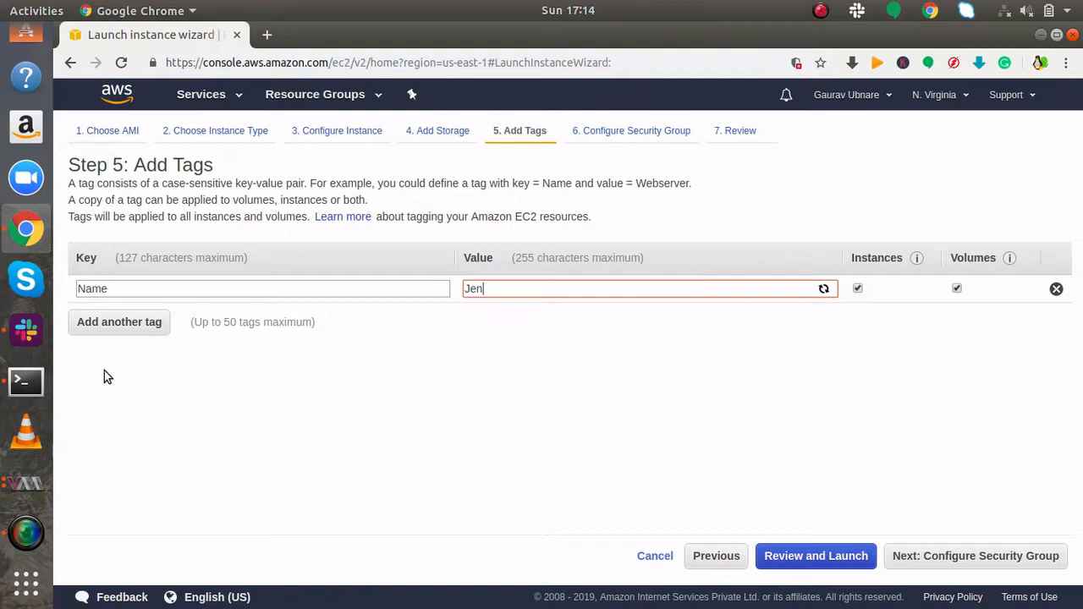
text(kins)
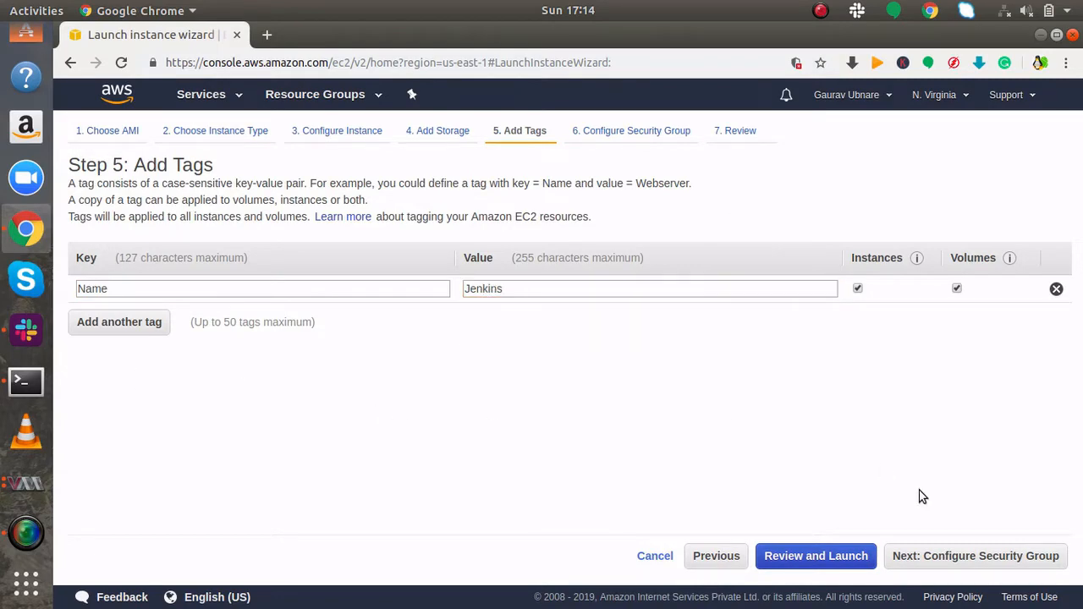
click(976, 556)
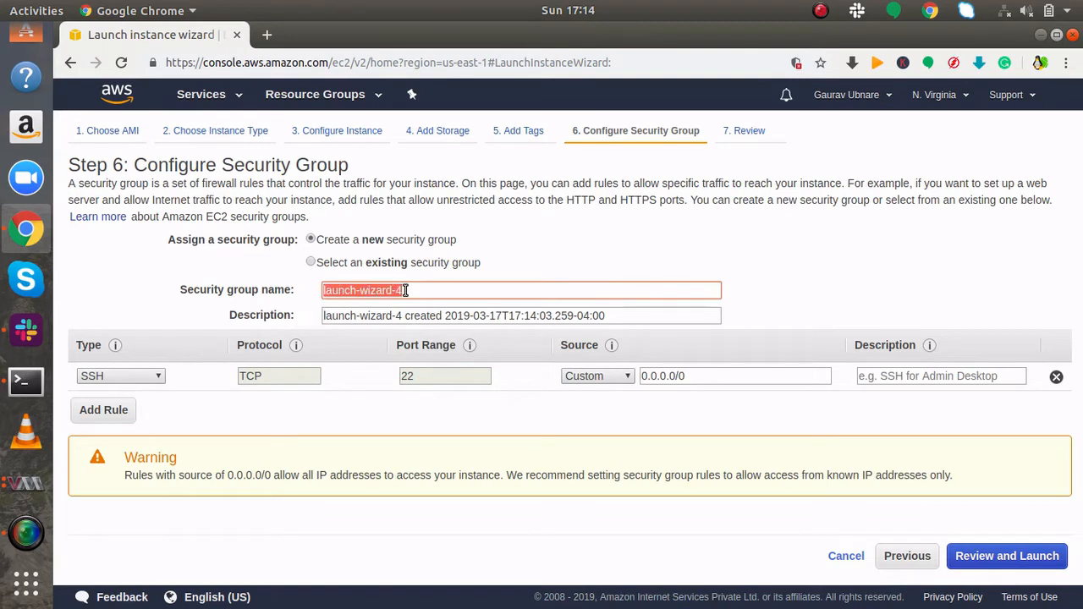
Name the security group Jenkins Group and add a Custom TCP rule for port 8080 from anywhere.
text(Jenkins Group)
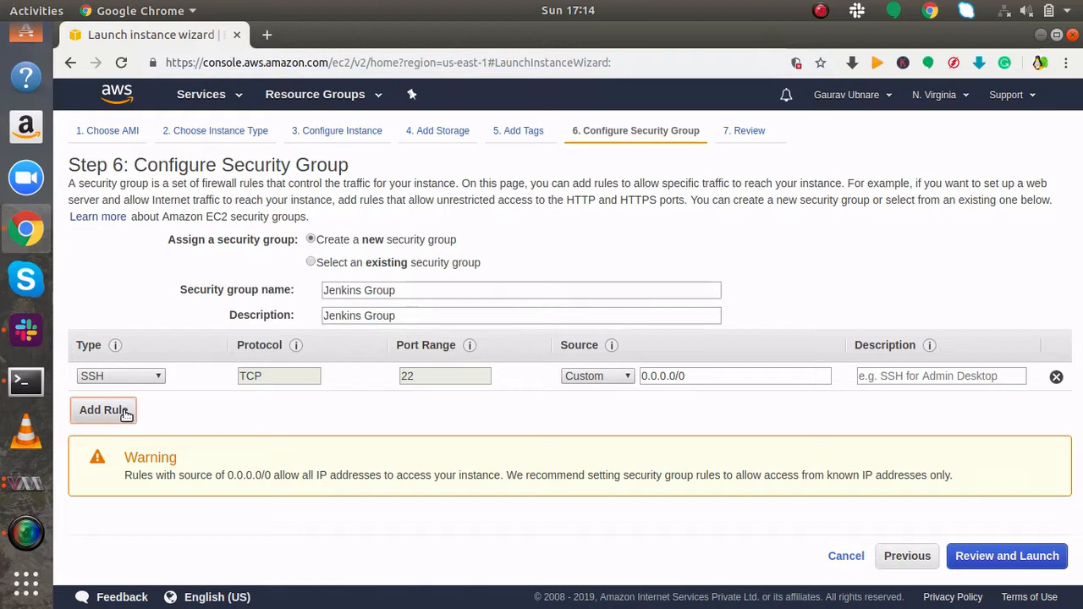
click(103, 411)
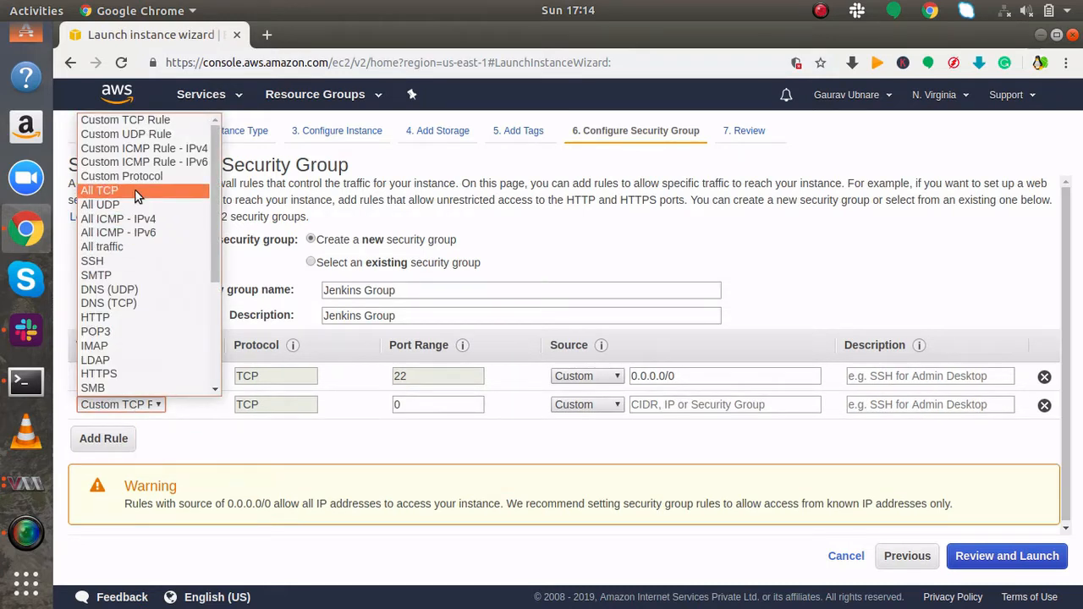
mouse_move(127, 134)
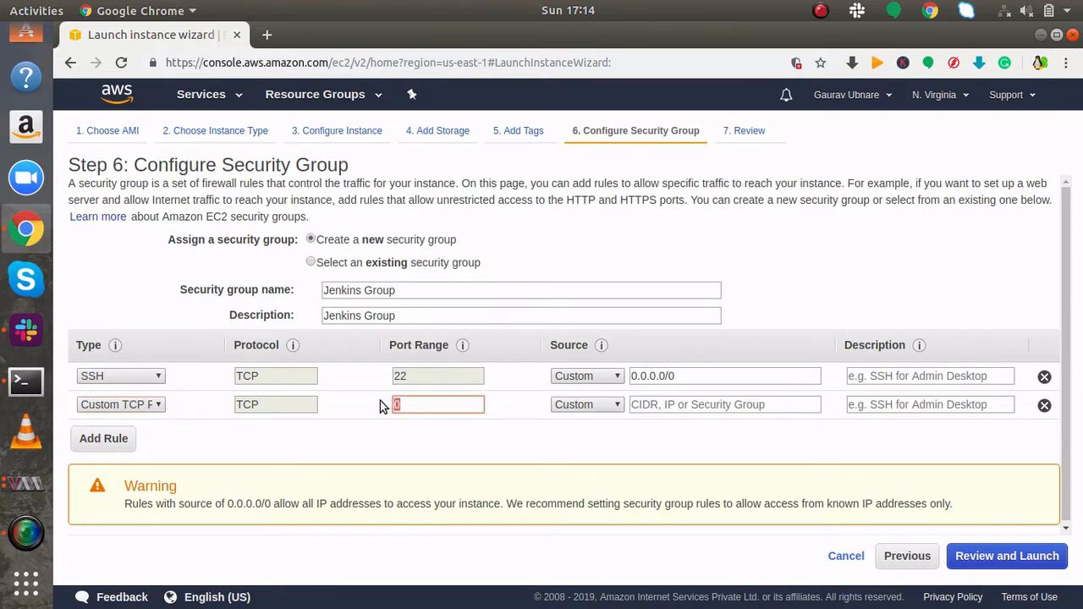
text(8080)
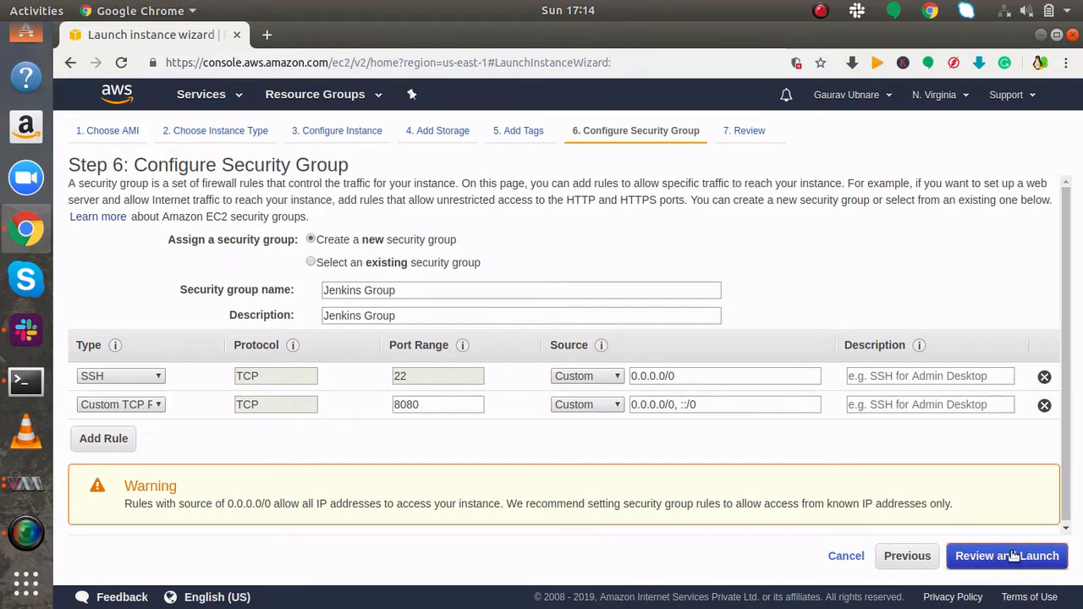
Review and launch the instance with the existing 'secure' key pair acknowledged.
click(1007, 556)
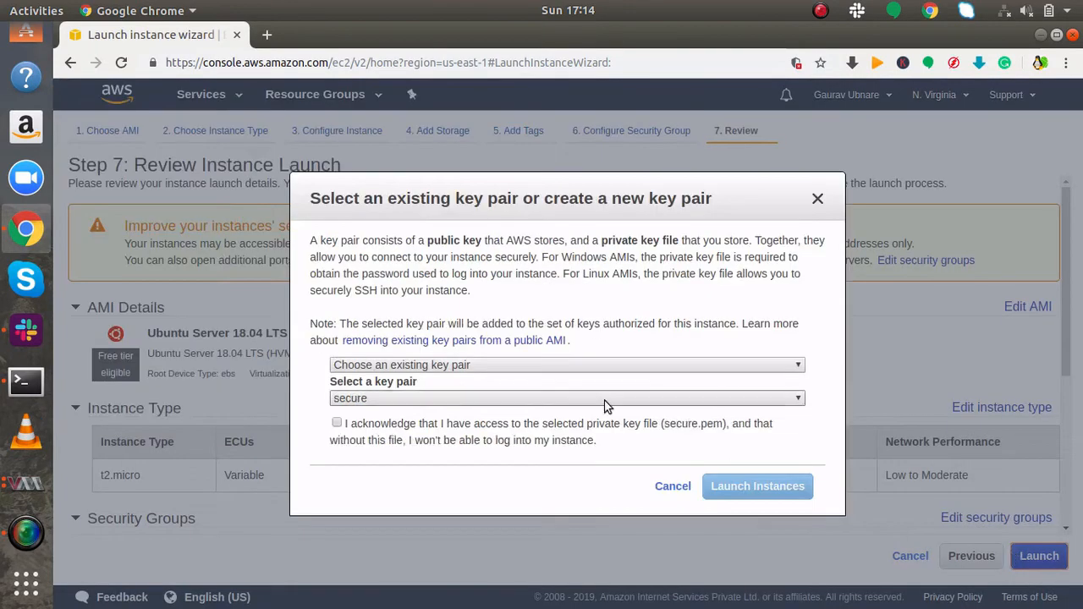
click(336, 423)
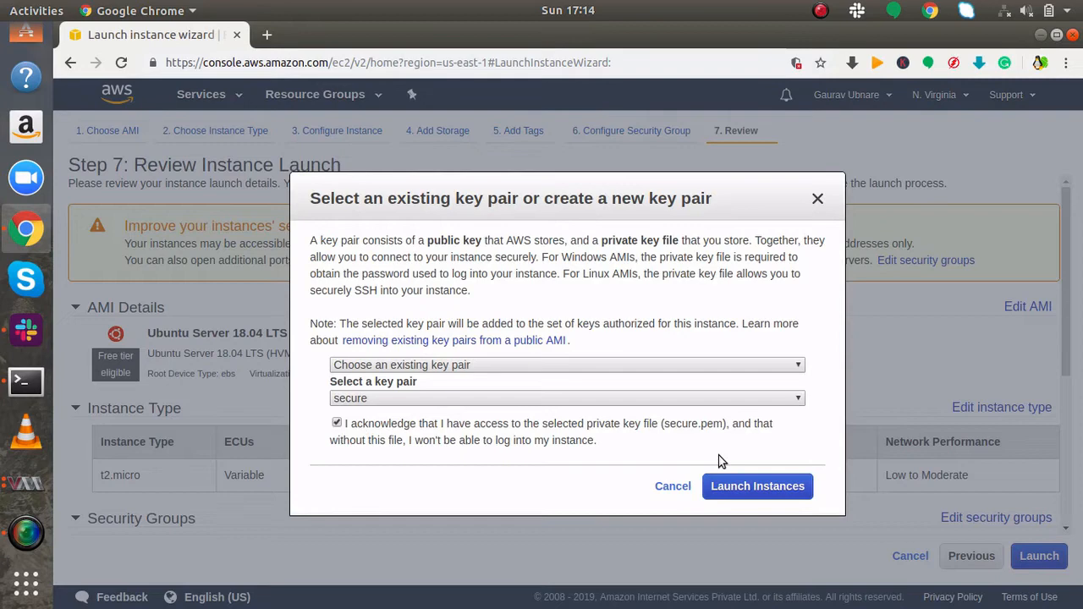
mouse_move(518, 424)
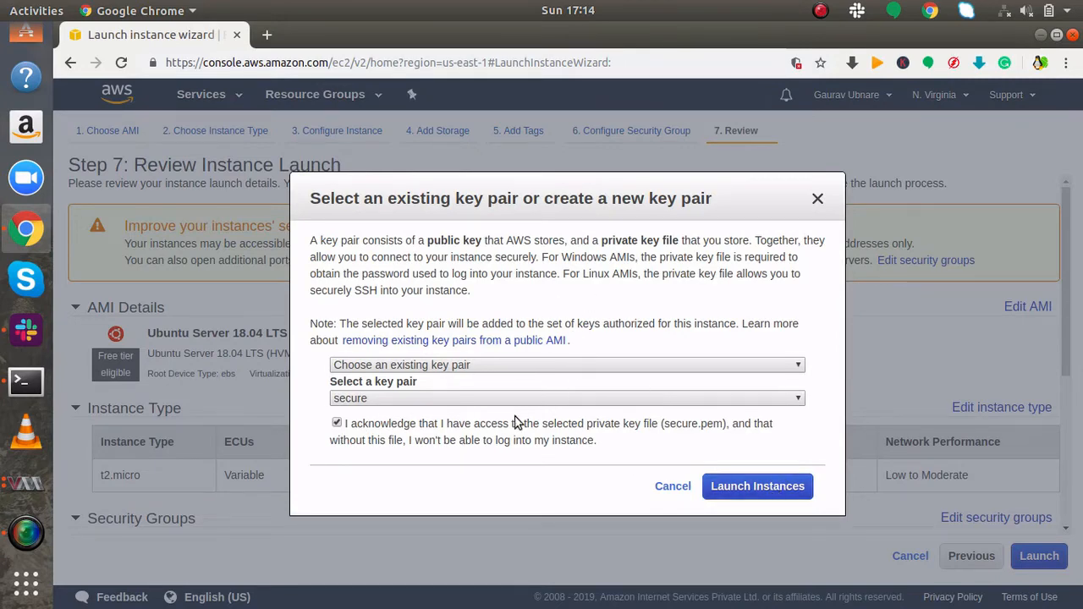
click(756, 486)
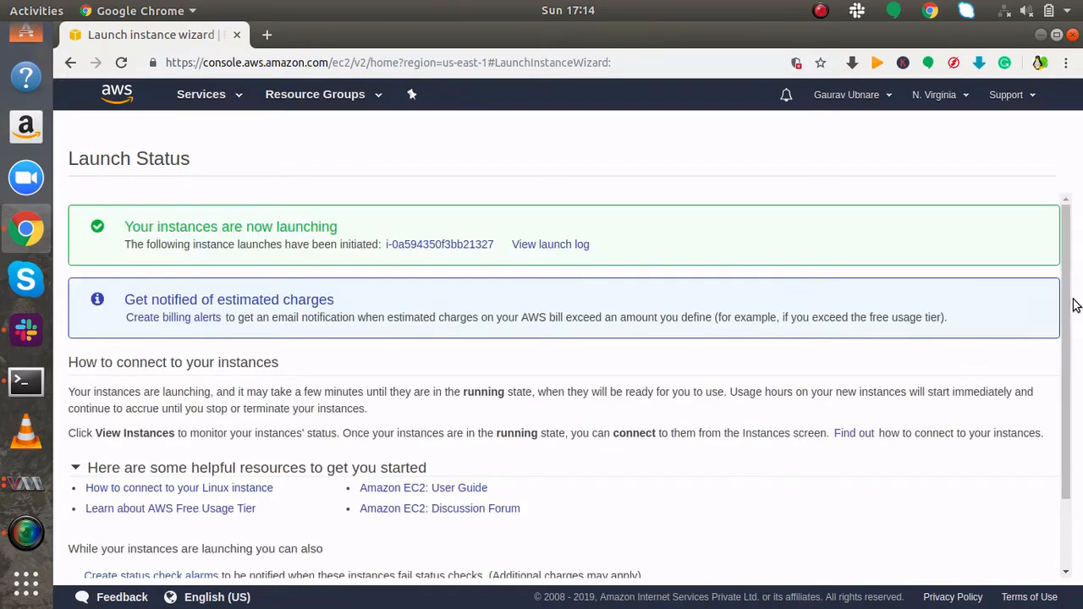
Select the Jenkins instance and copy its public IP 3.86.197.149.
click(135, 434)
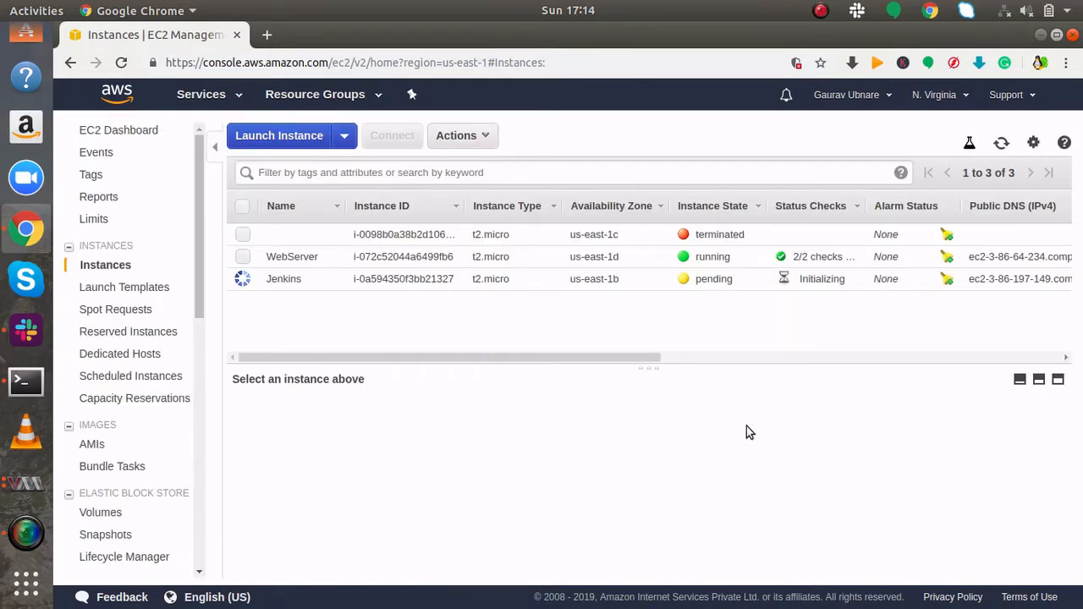
click(284, 278)
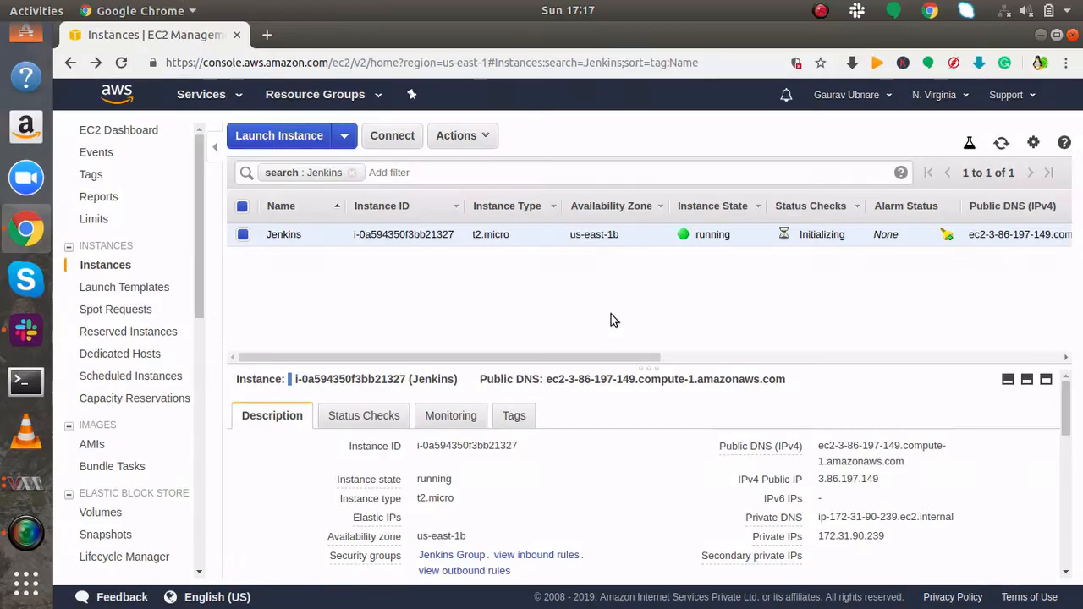
mouse_move(892, 479)
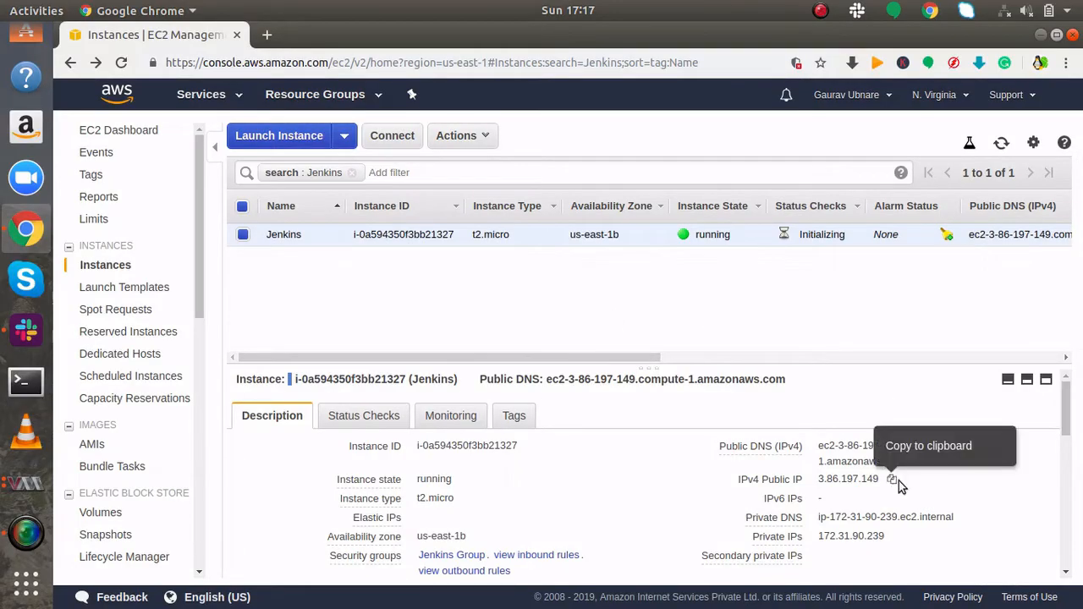
click(892, 479)
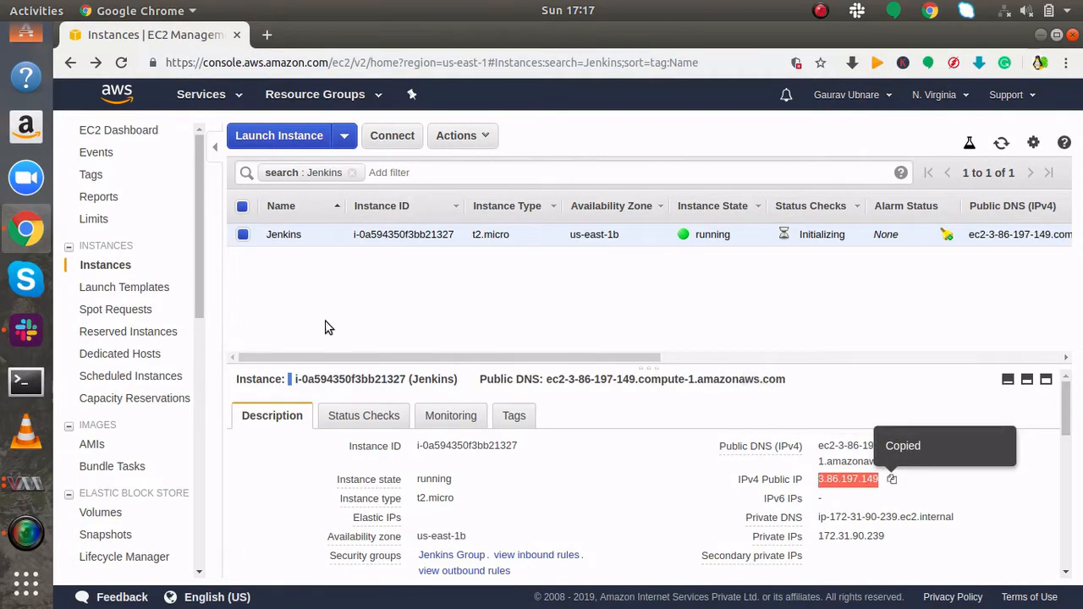
click(25, 380)
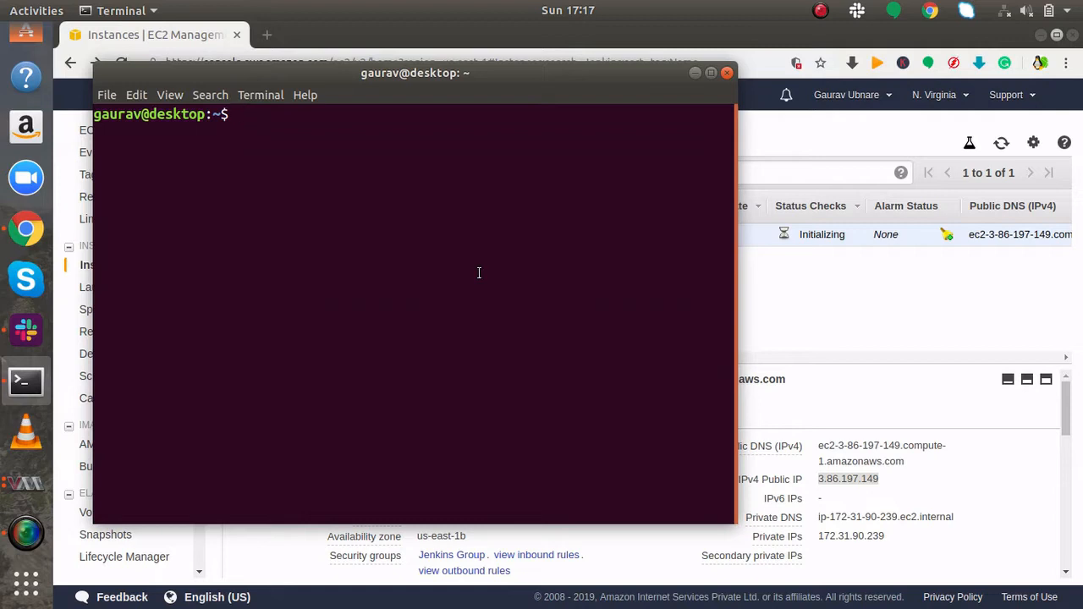
text(ssh)
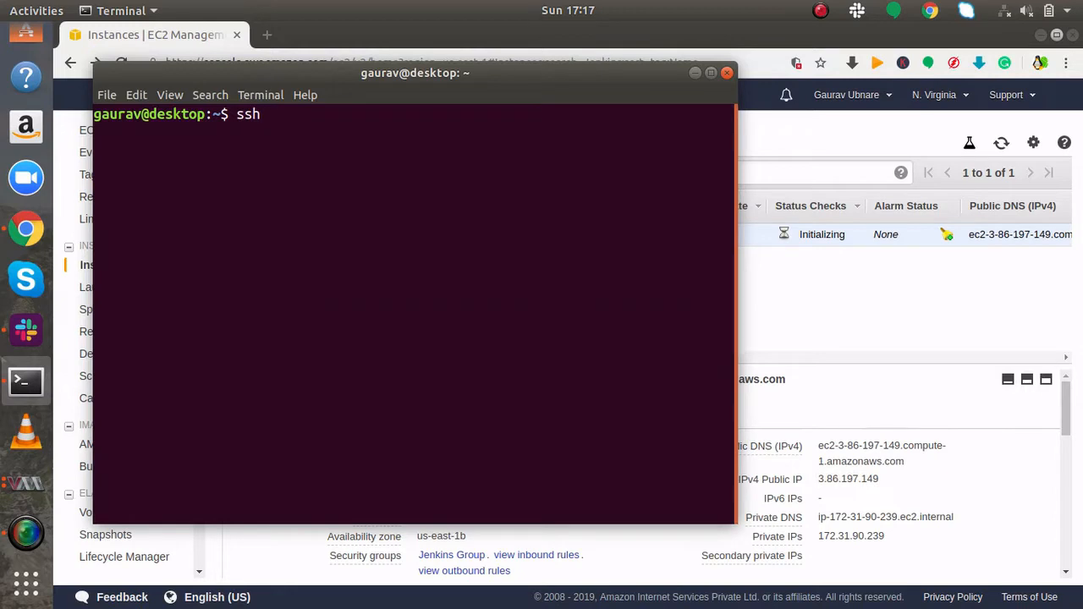
text(ubuntu@)
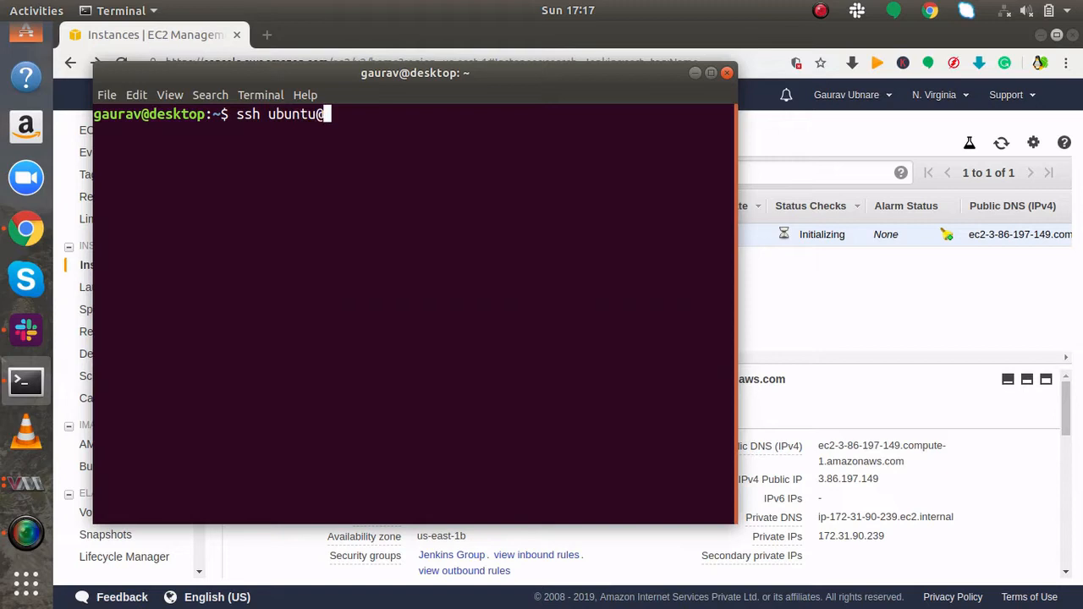
text(3.86.197.149)
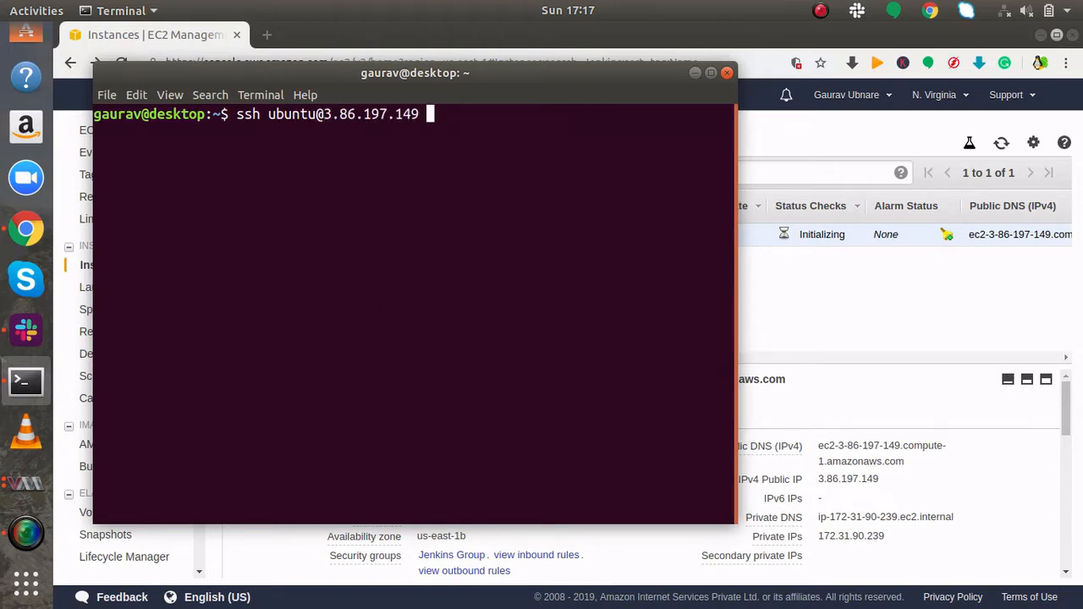
text(-i)
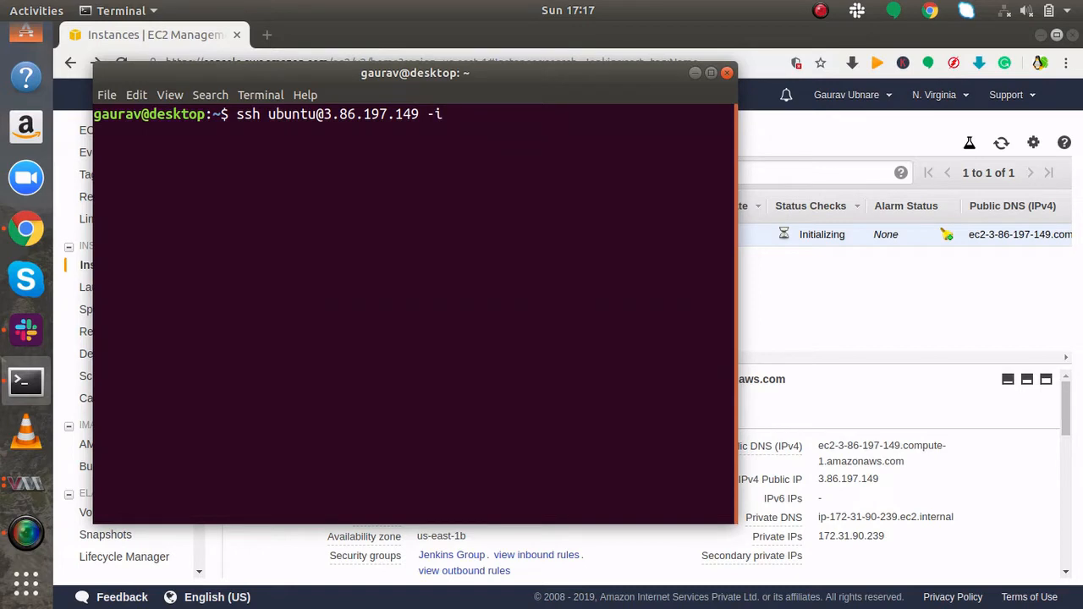
text(Do)
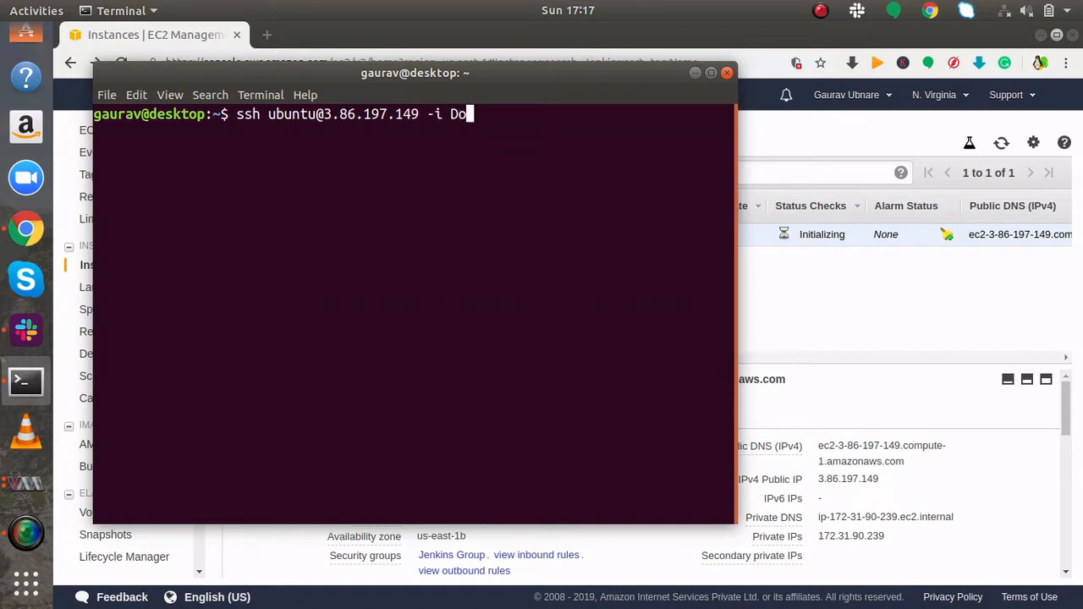
text(cuments/secure.pem)
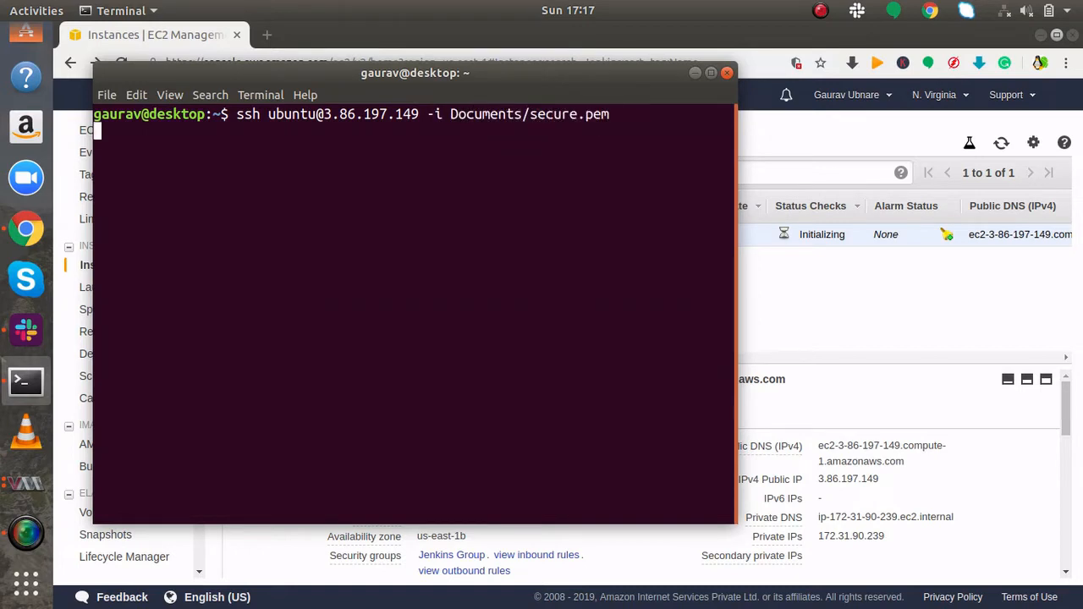
text(y)
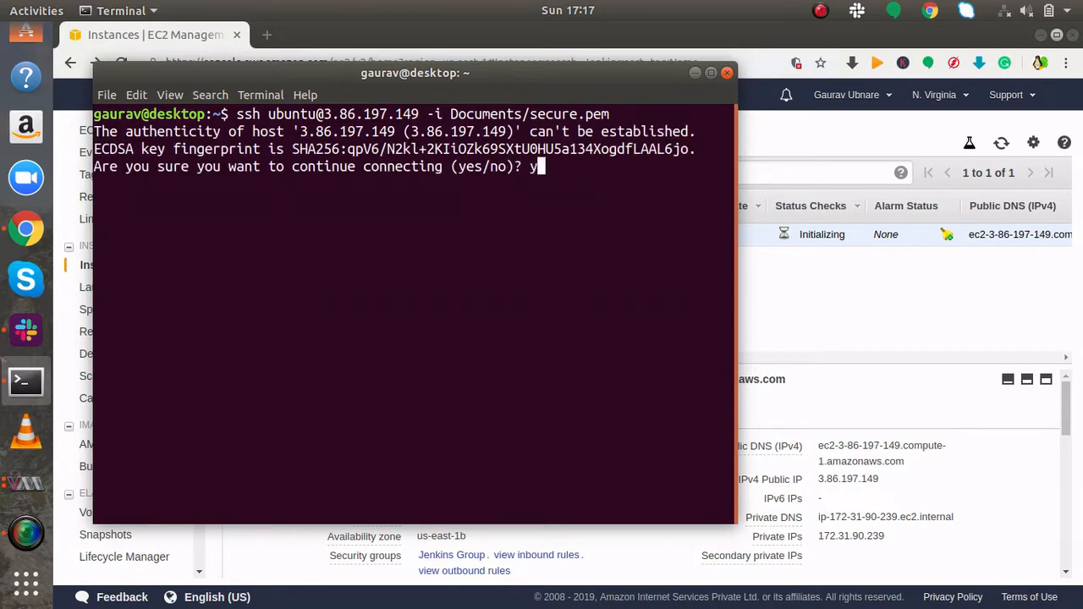
key(Return)
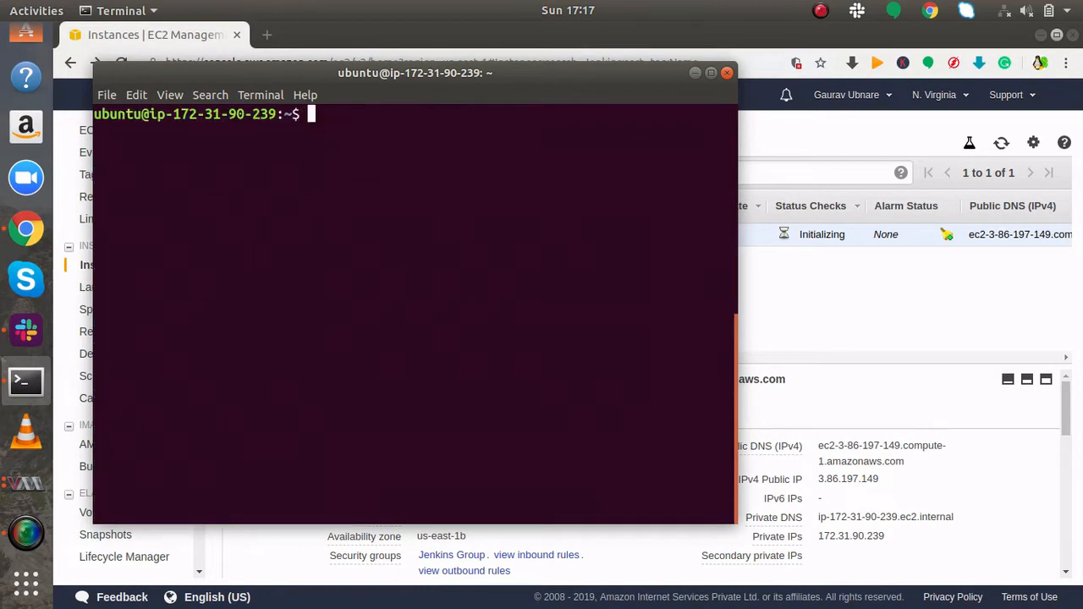
Refresh the instance's package lists with sudo apt update -y.
text(sudo ap)
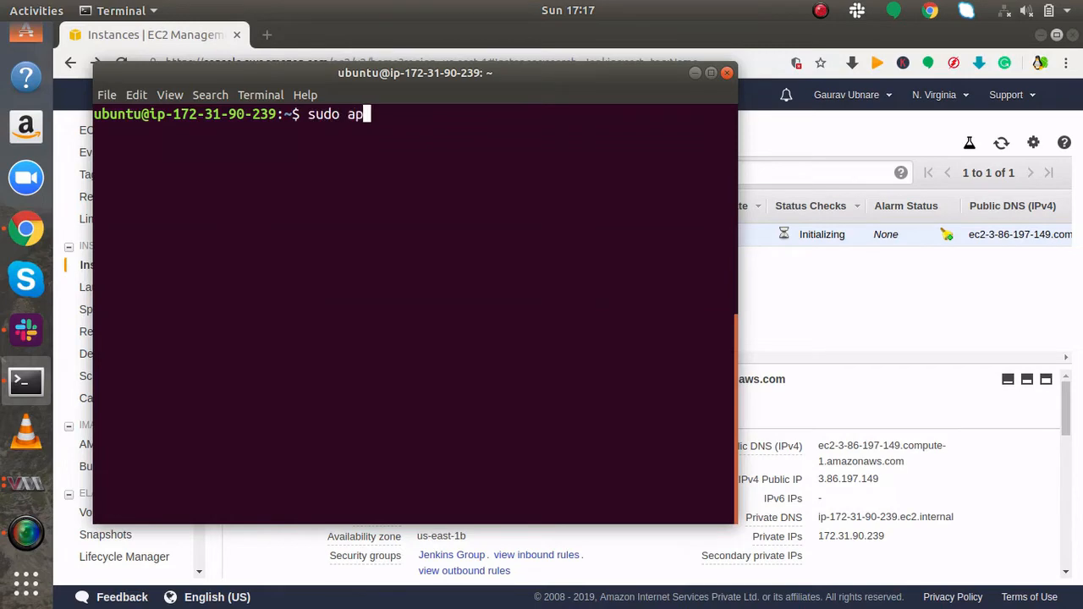
text(t update -)
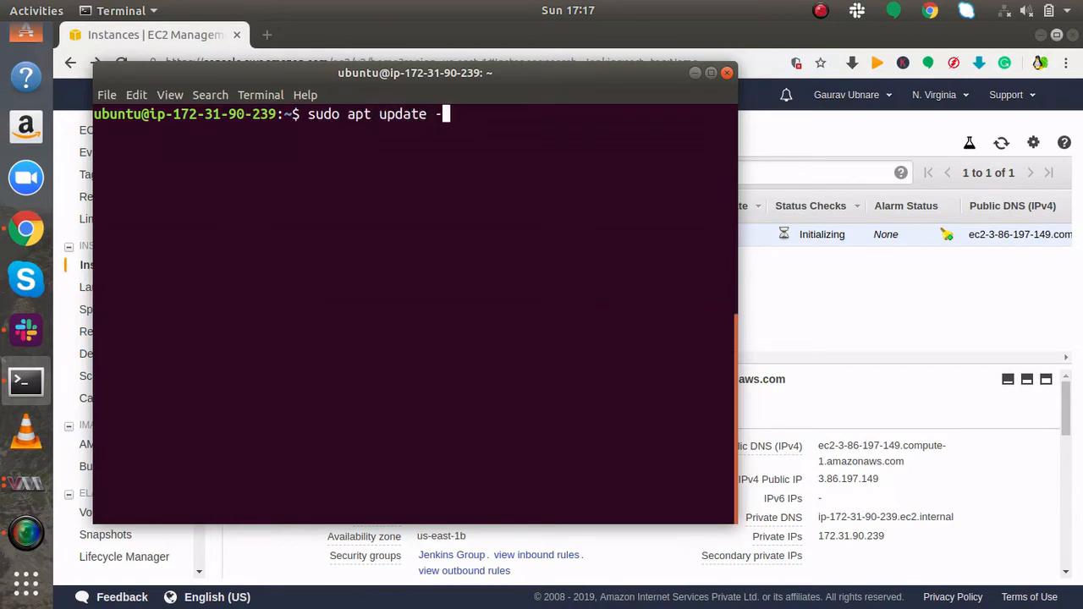
key(Return)
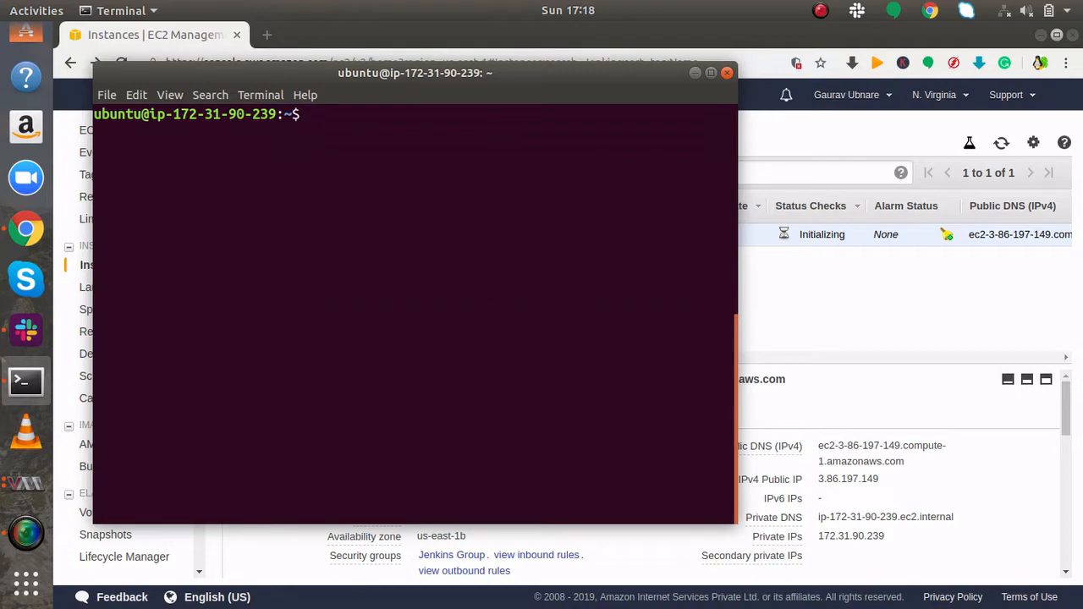
text(sudo)
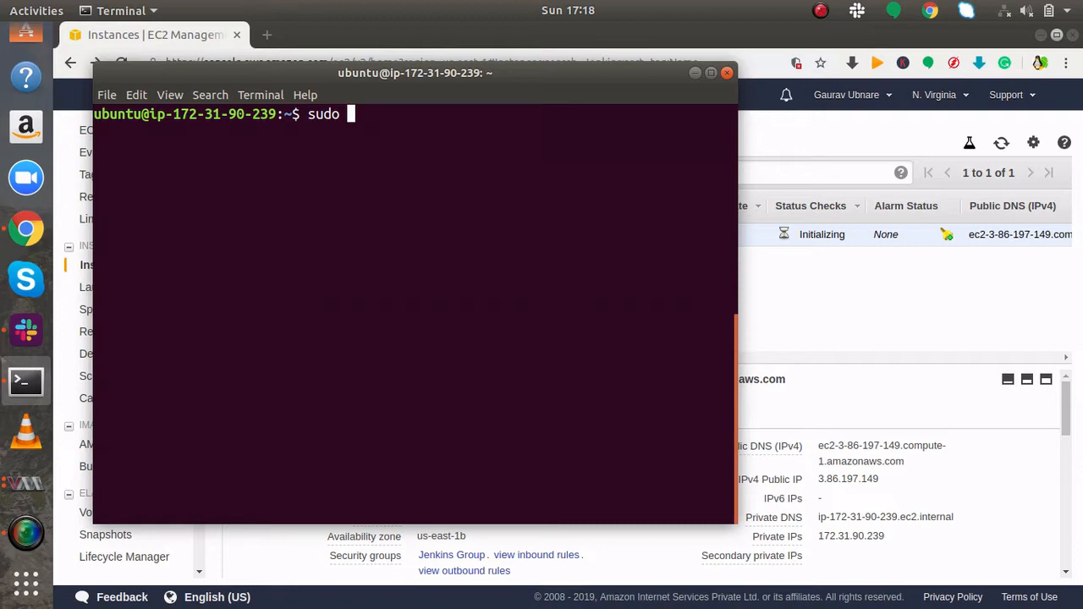
Install OpenJDK 8 on the instance with sudo apt install openjdk-8-jdk -y.
text(a)
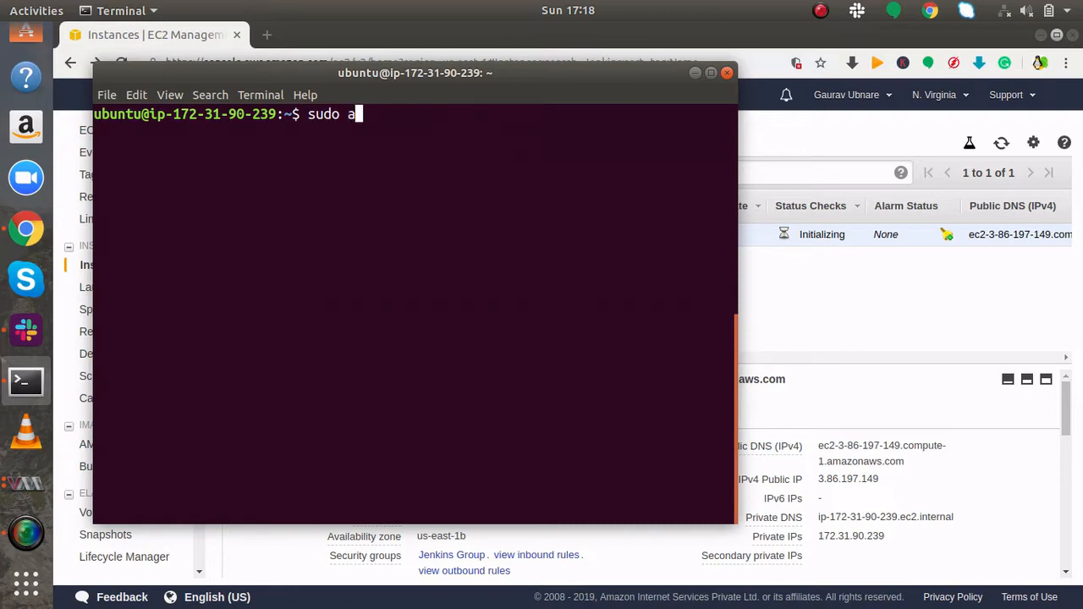
text(pt install)
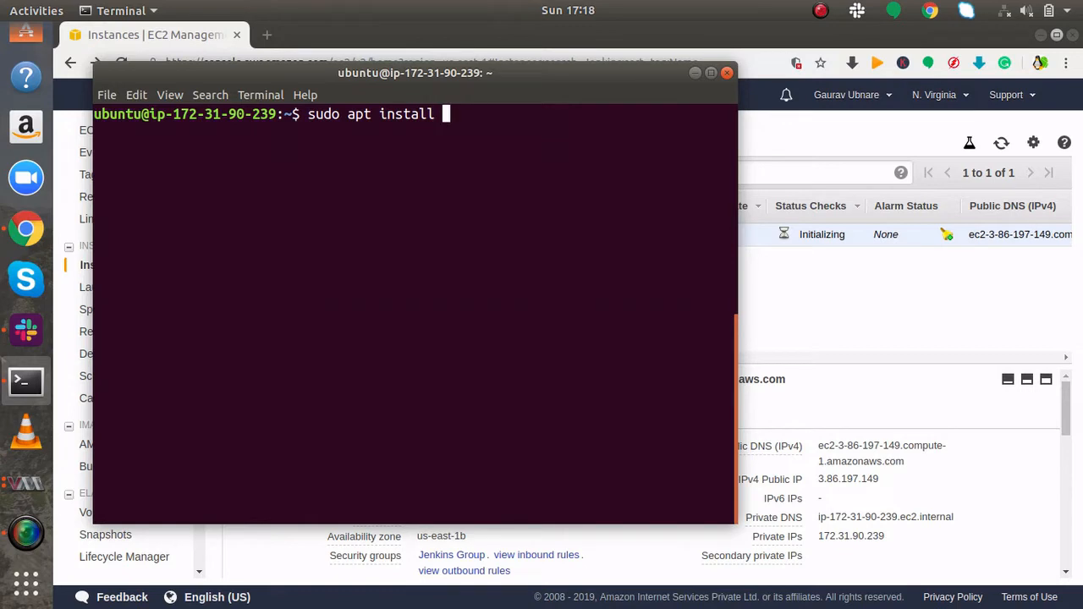
text(openj)
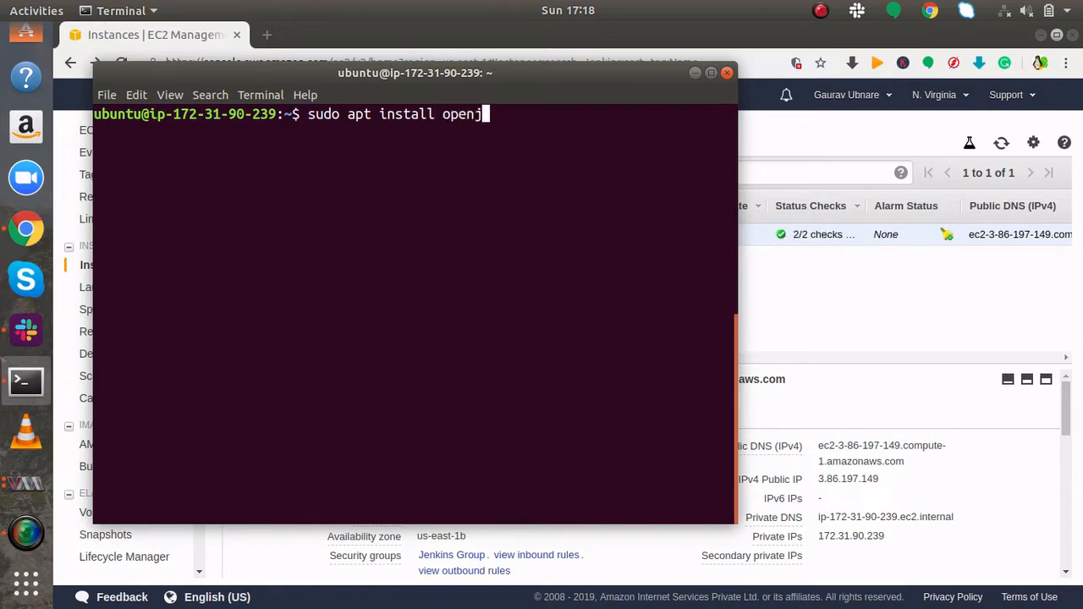
text(dk-)
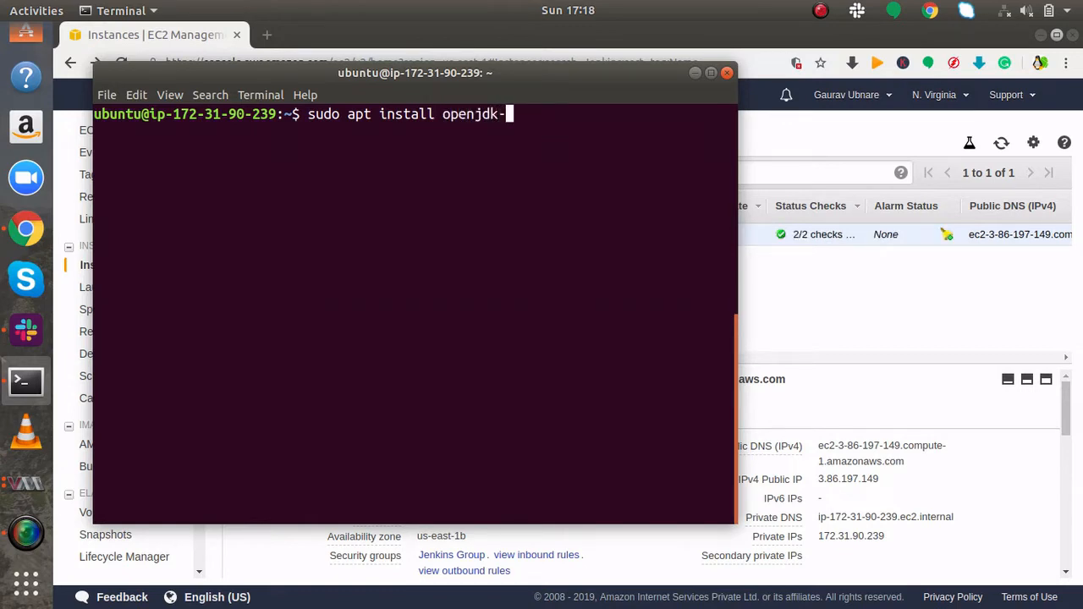
text(8-jdk)
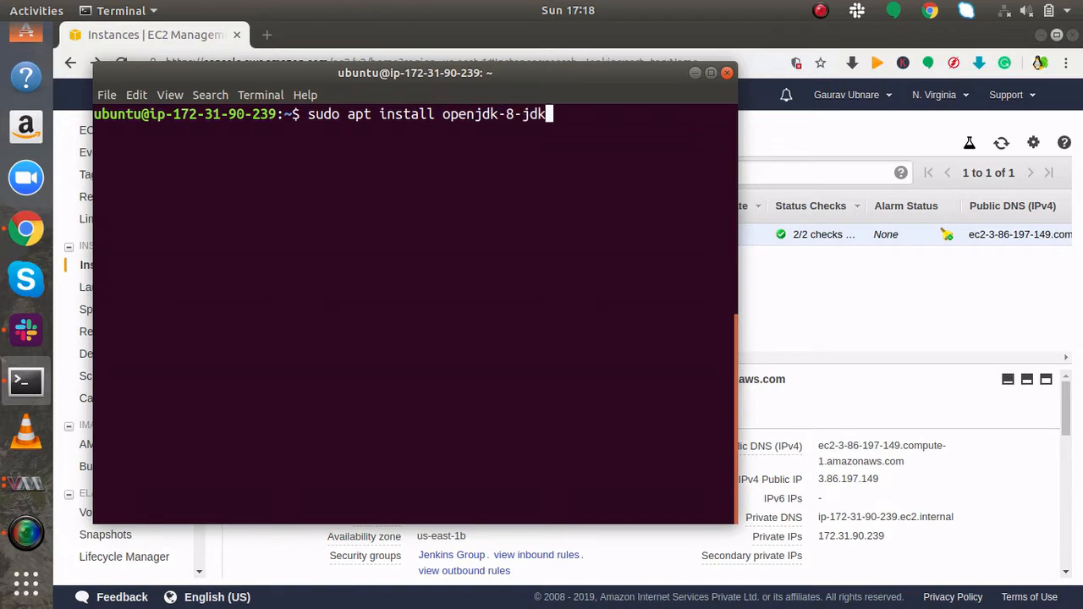
text(-y)
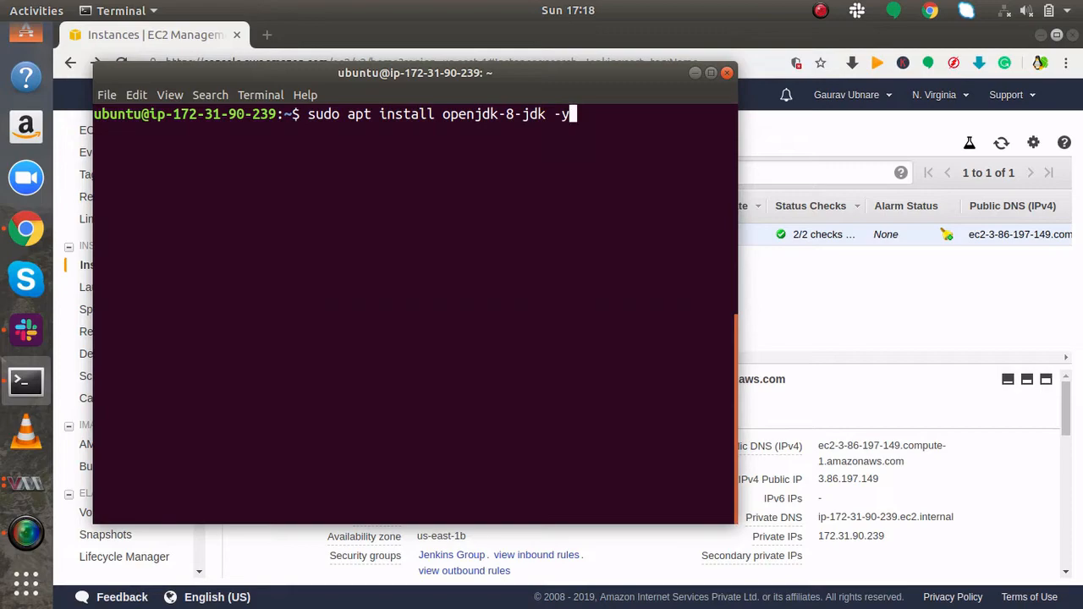
key(Return)
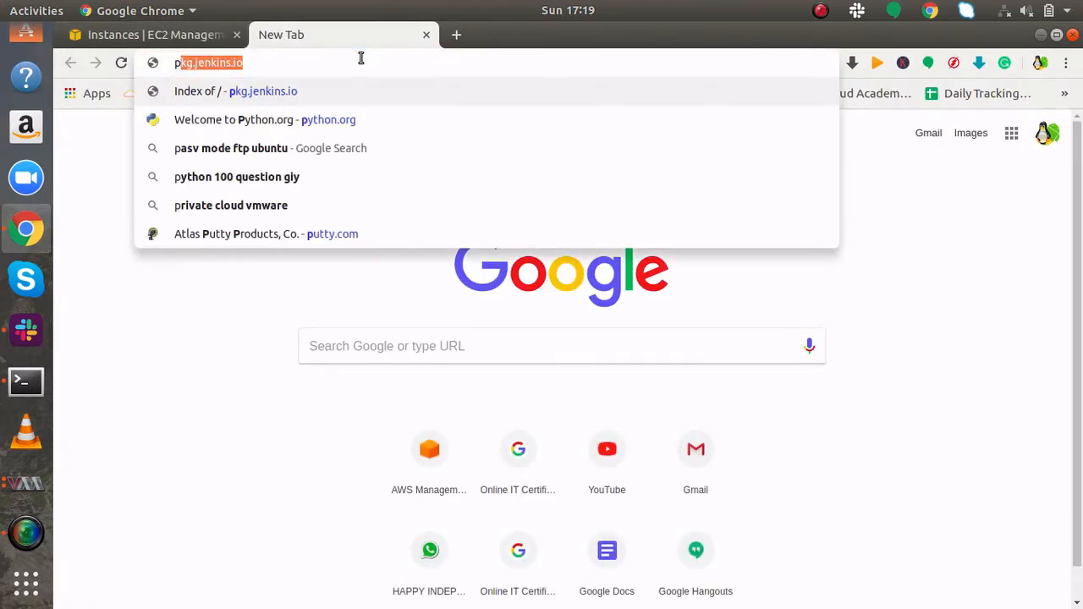
Open pkg.jenkins.io and browse to the debian-stable repository instructions.
text(pkg.jenkins.io)
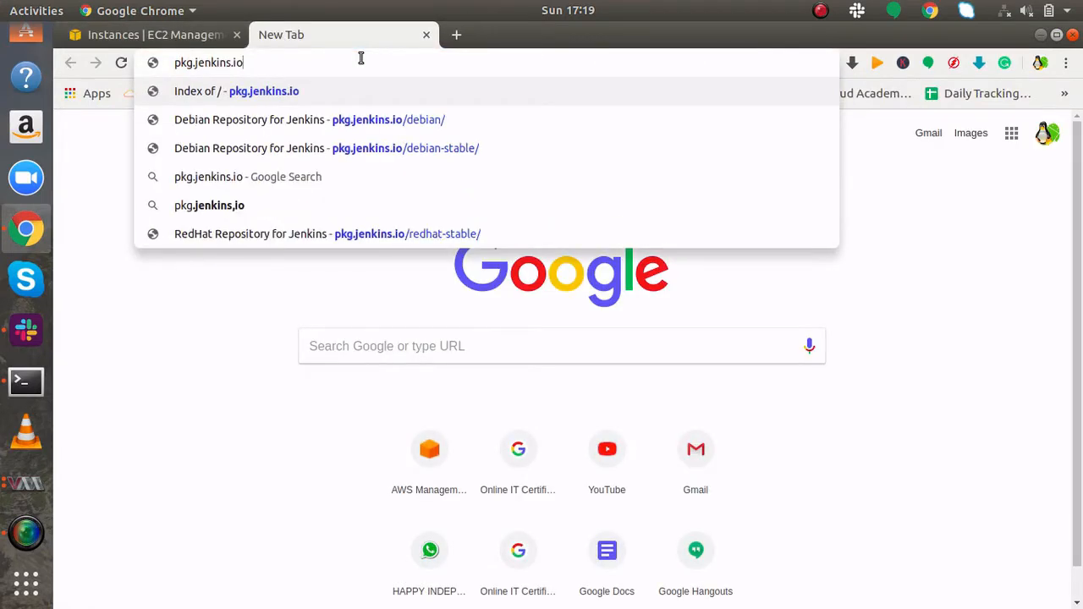
click(264, 91)
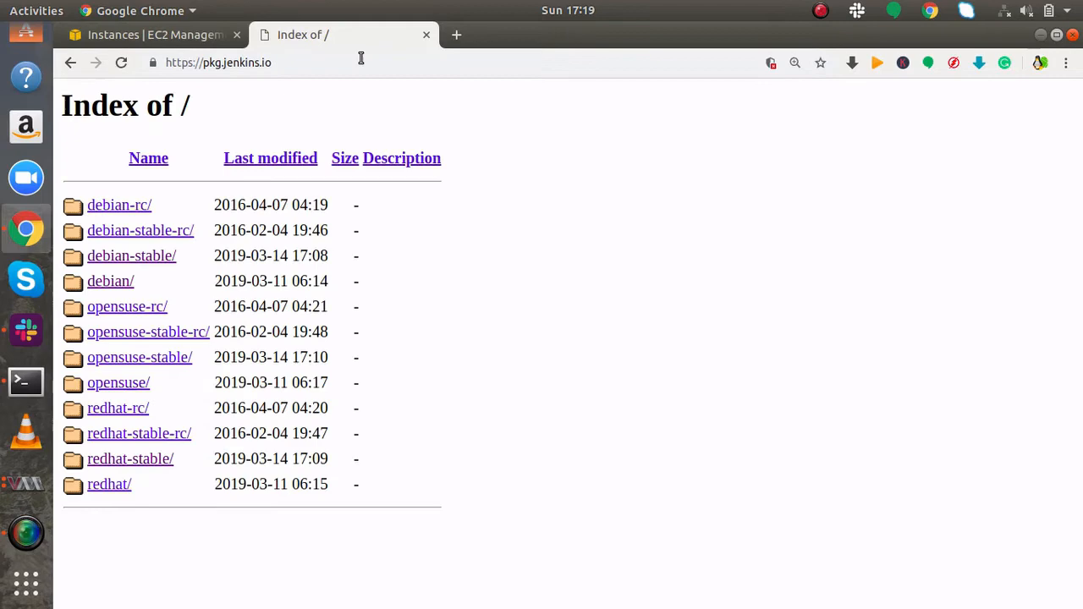
mouse_move(131, 256)
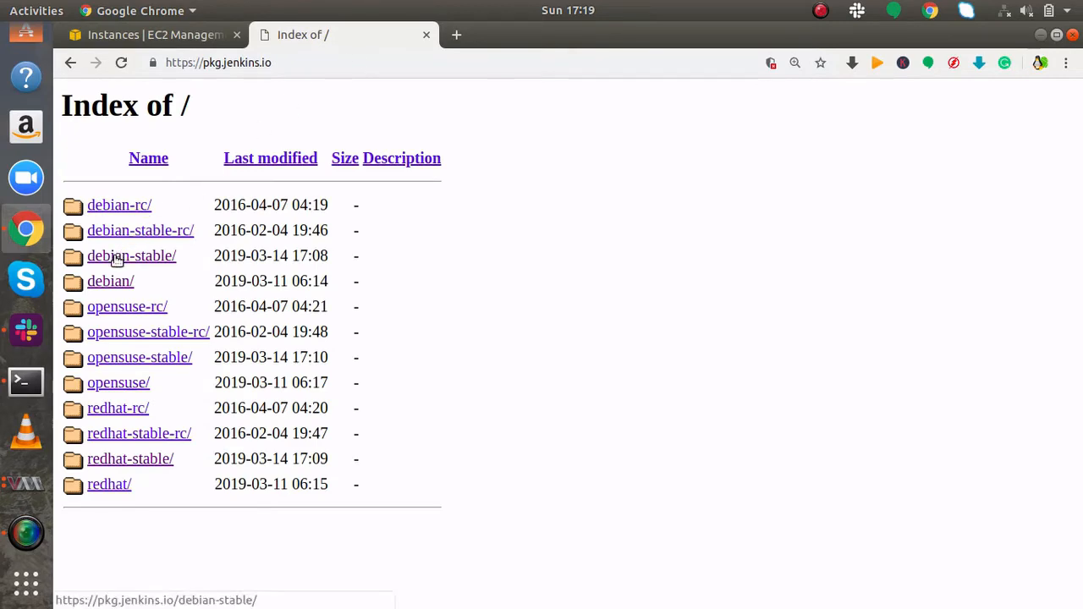
click(131, 256)
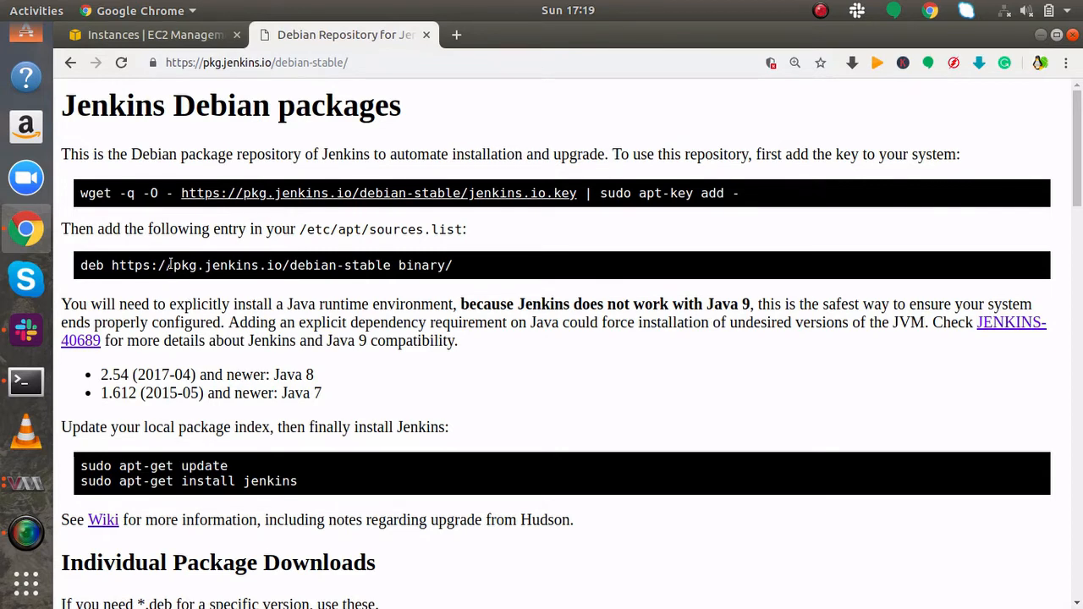
mouse_move(519, 179)
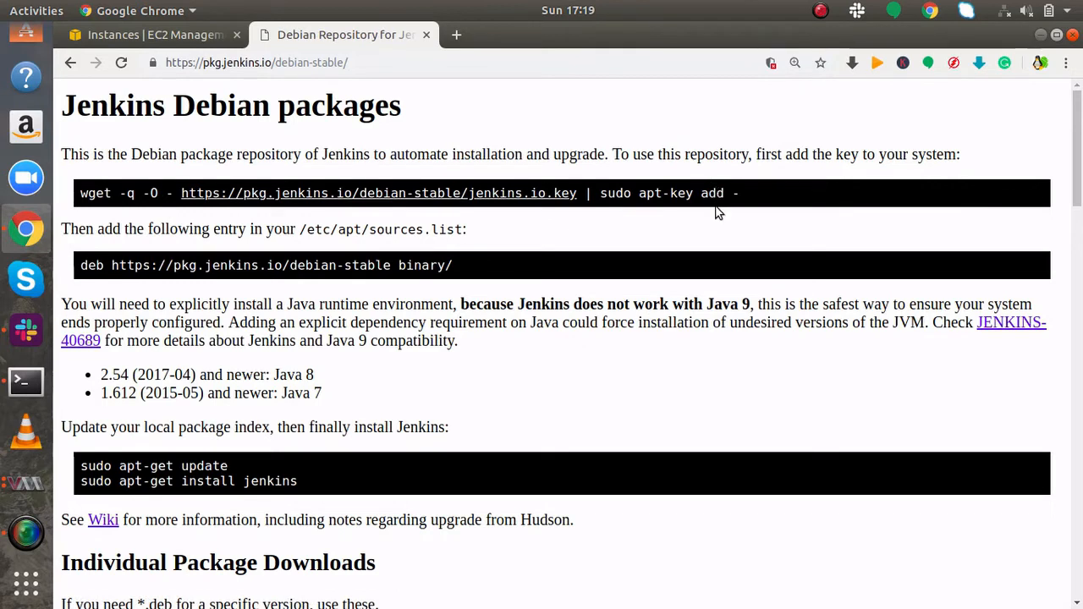
mouse_move(757, 193)
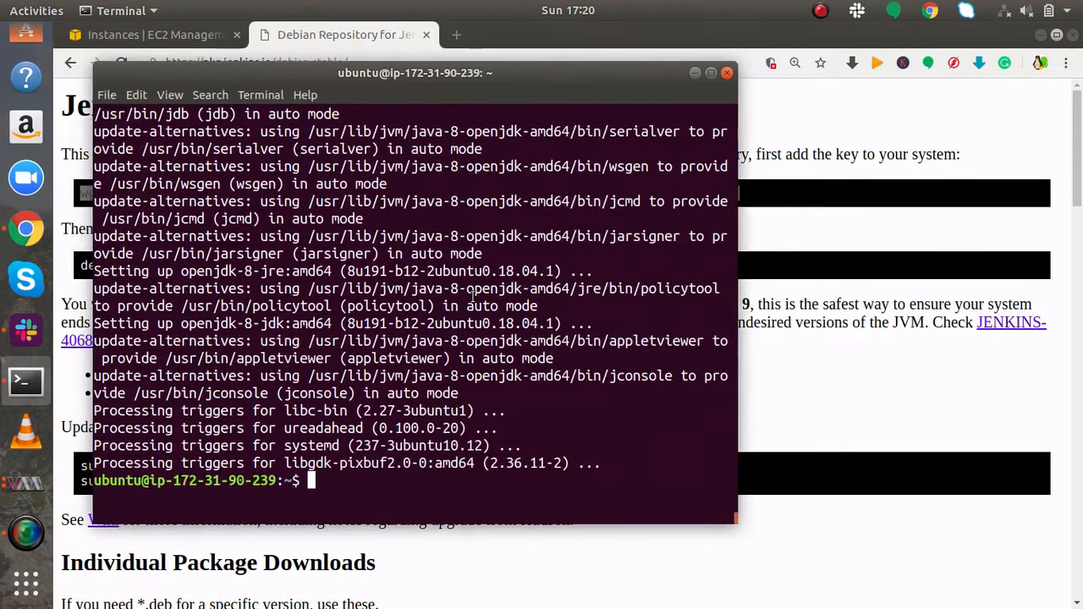
Add the Jenkins debian-stable signing key via wget and apt-key, and copy the deb line.
text(wget -q -O - https://pkg.jenkins.io/debian-stable/jenkins.io.key | sudo apt-key add -)
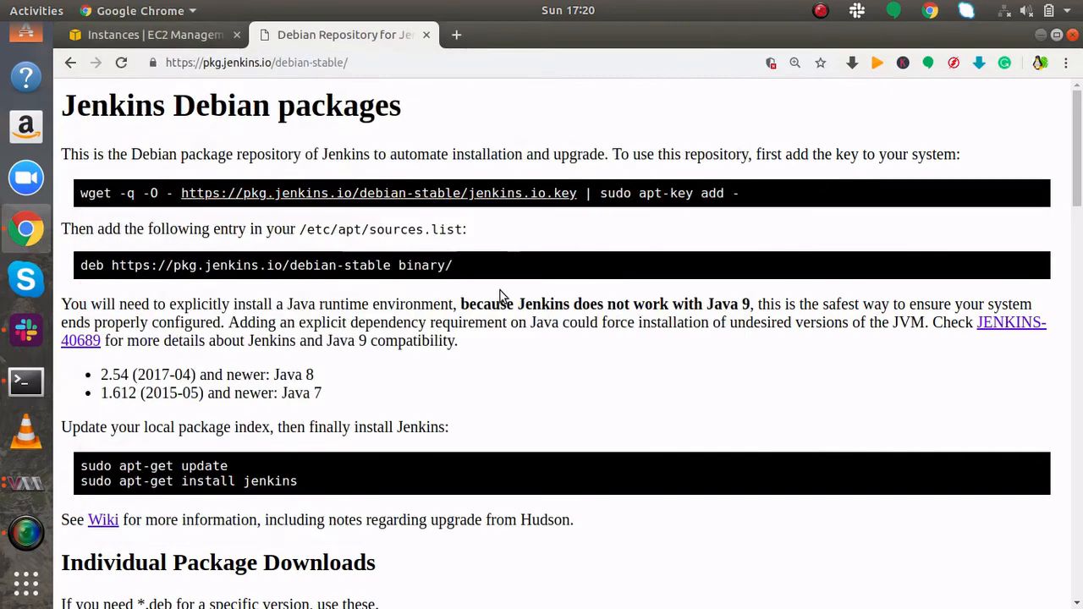
mouse_move(461, 275)
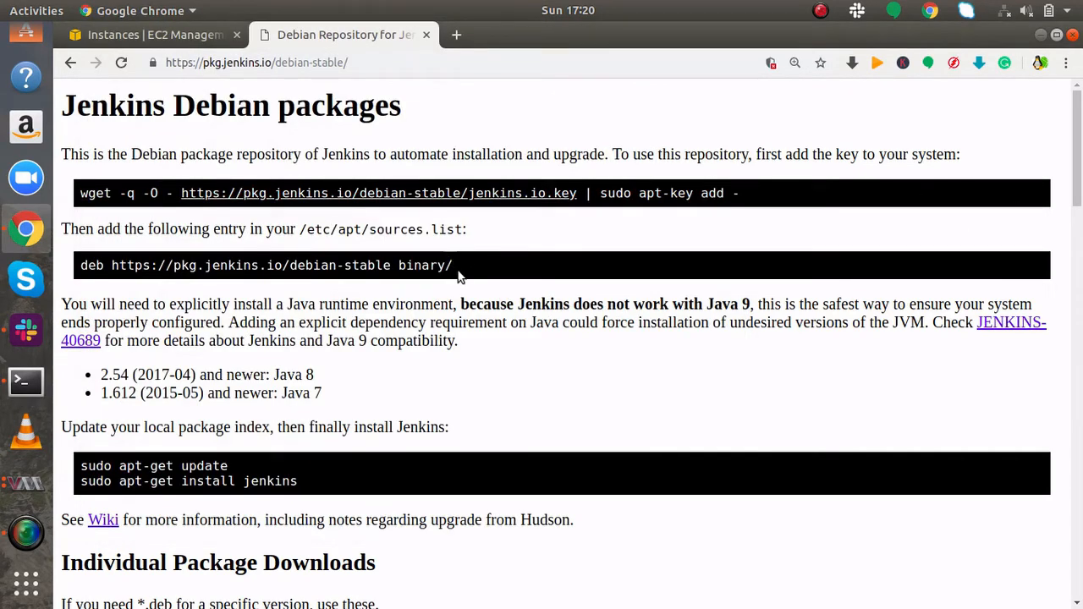
right_click(265, 265)
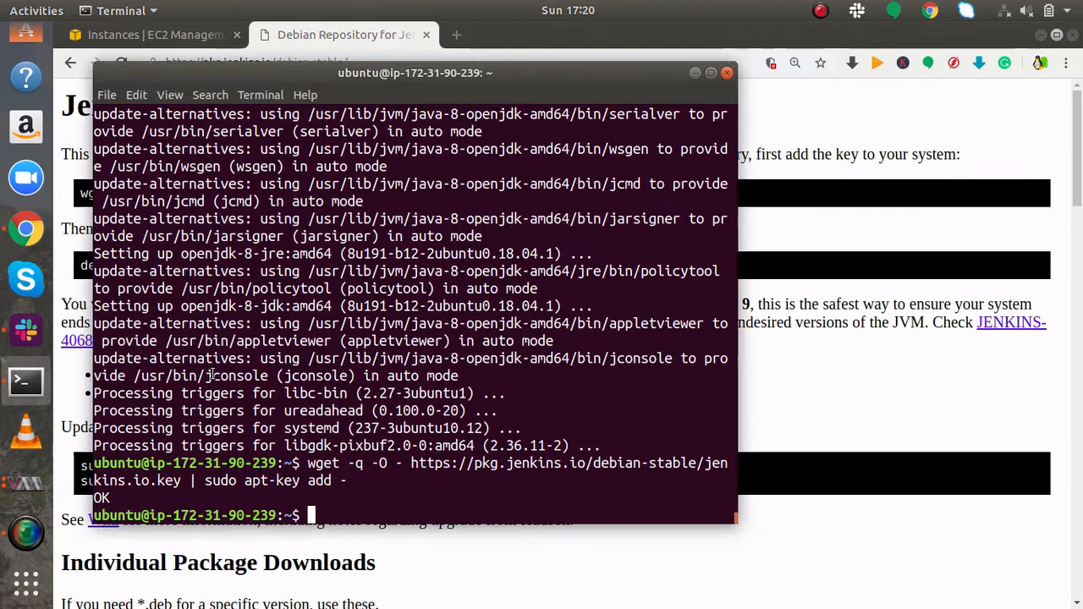
text(sudo)
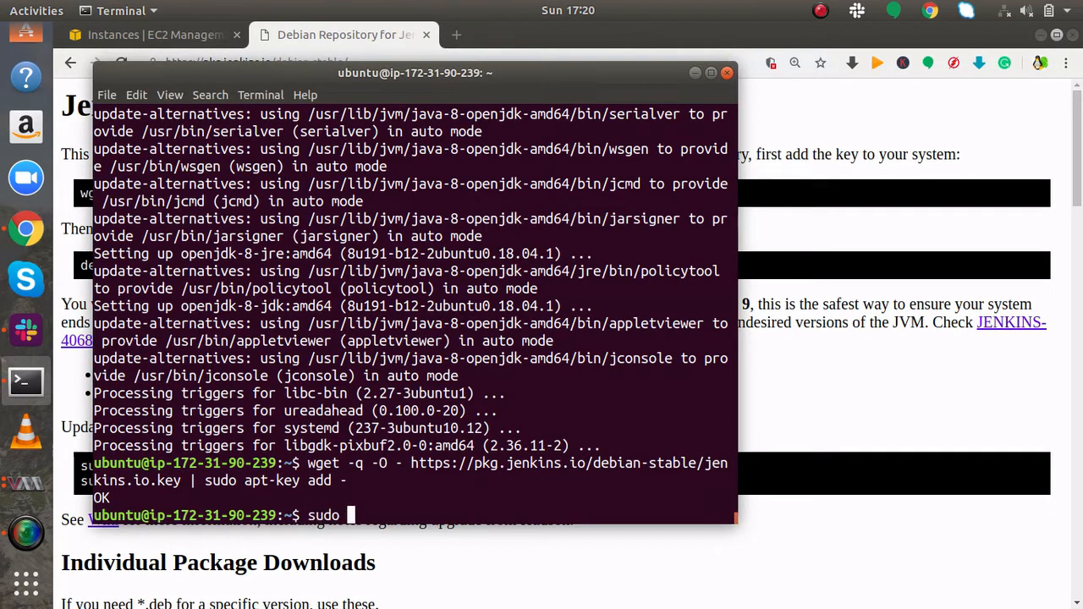
text(nano)
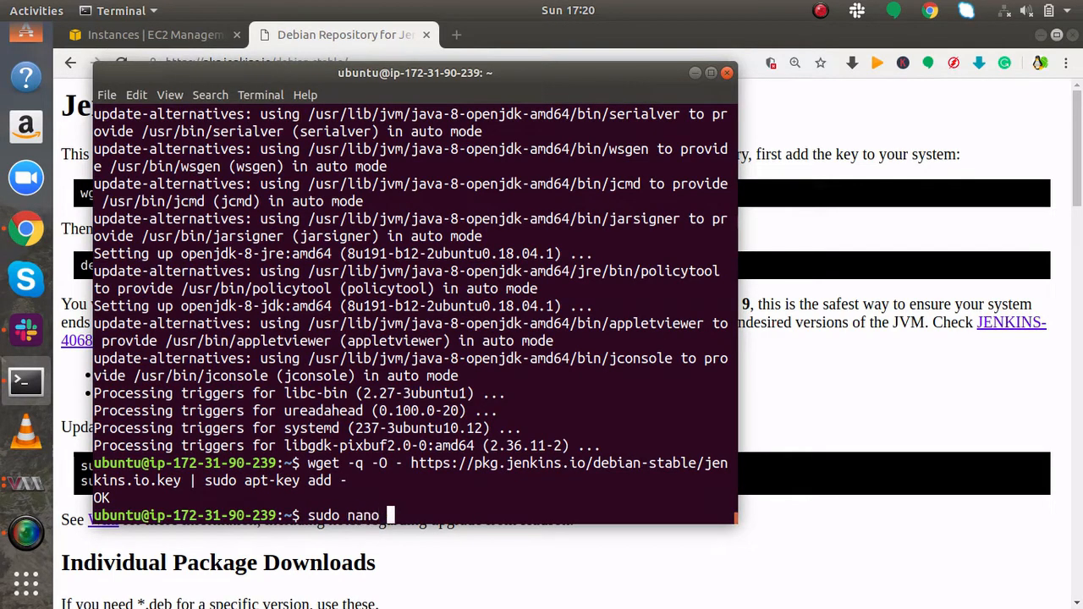
text(/etc/ap)
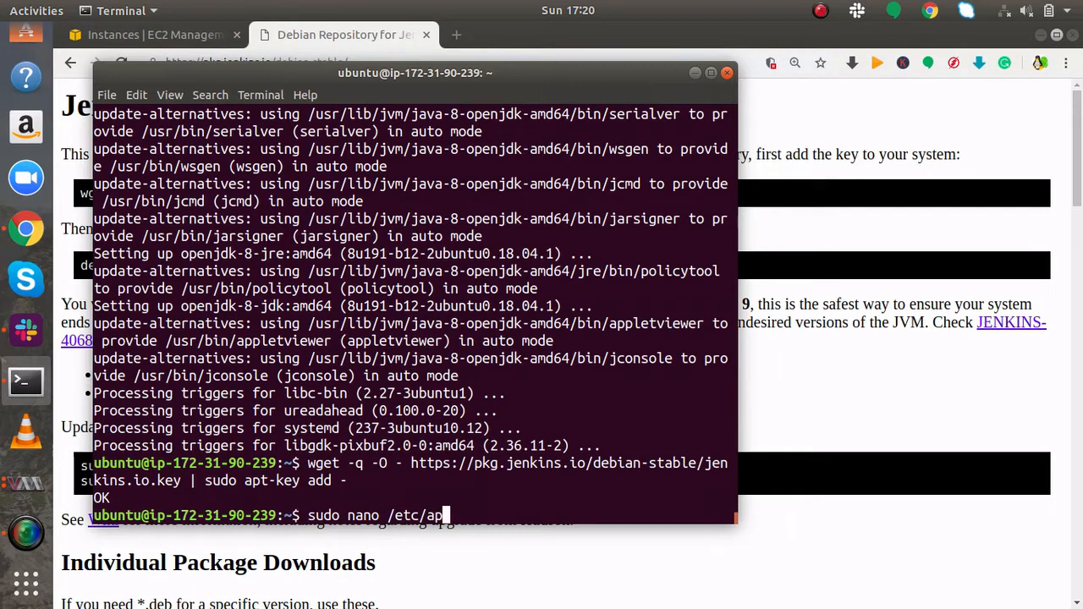
text(t/sources.list)
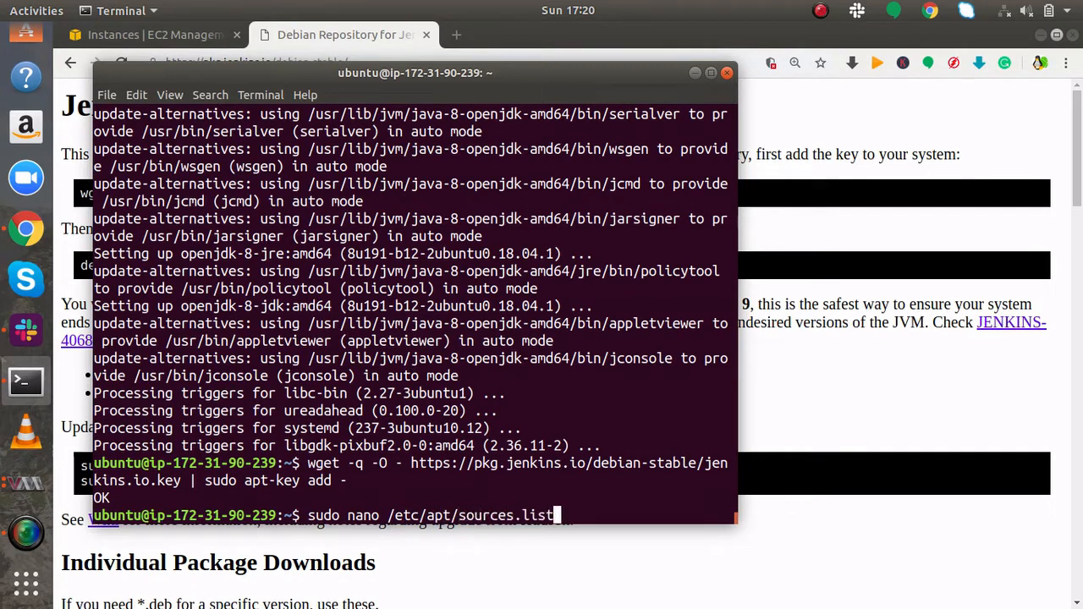
key(Return)
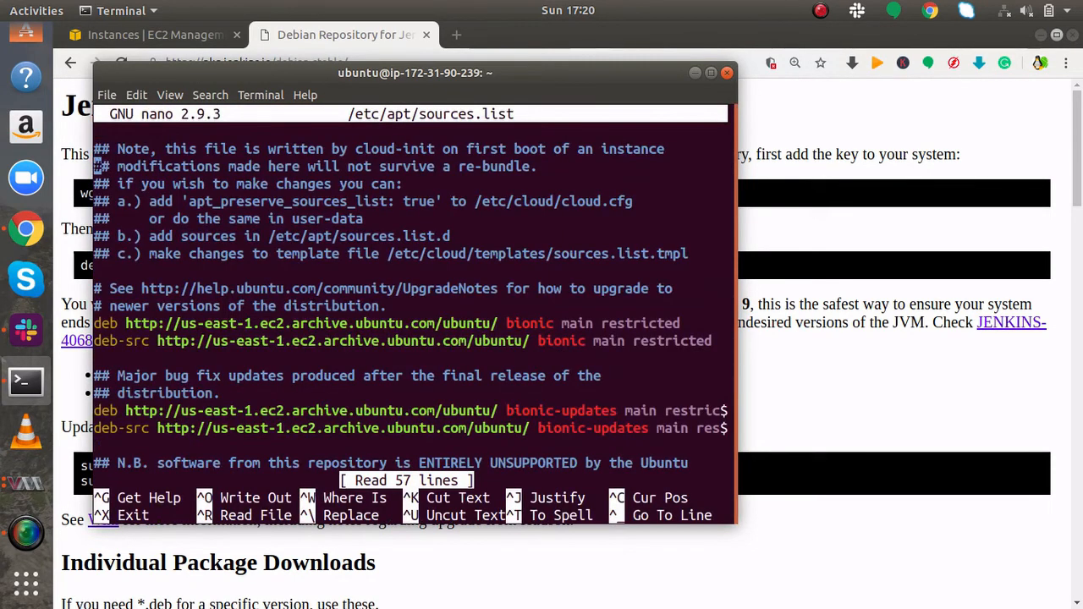
scroll(down, 3)
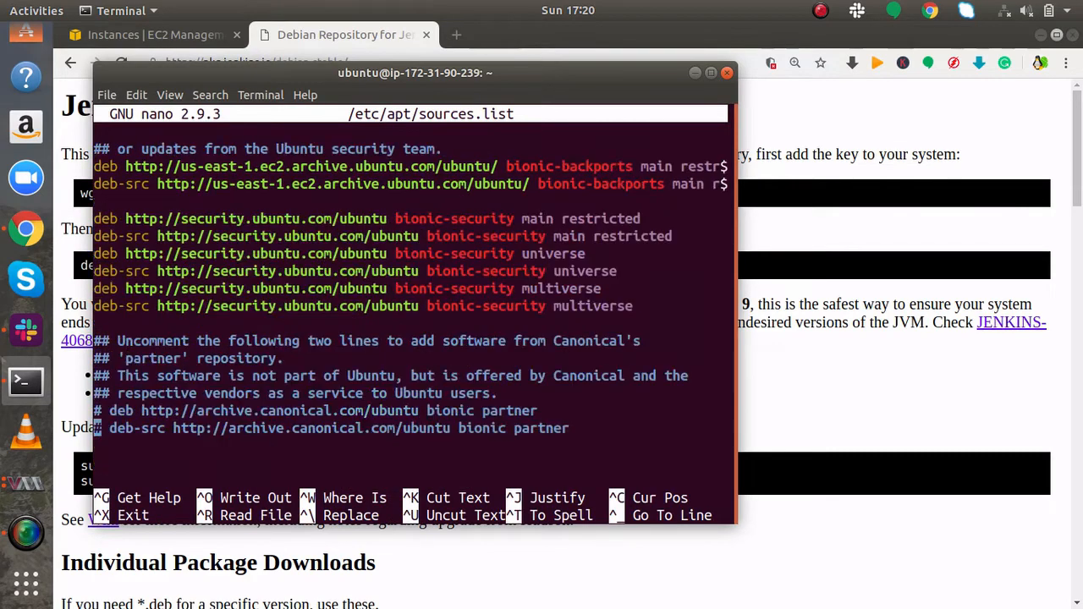
text(deb https://pkg.jenkins.io/debian-stable binary/)
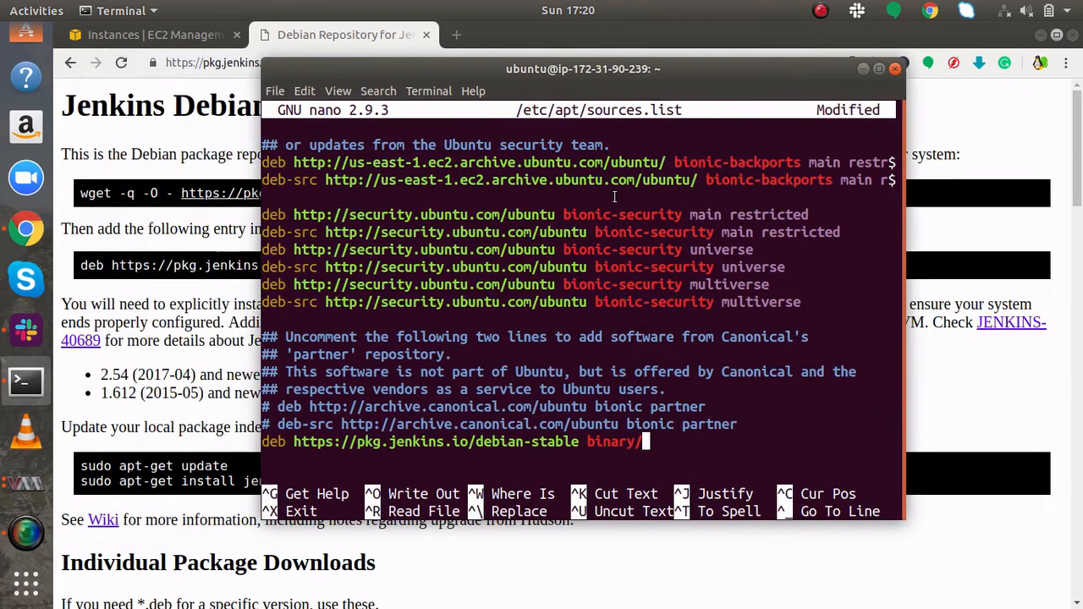
key(ctrl+o)
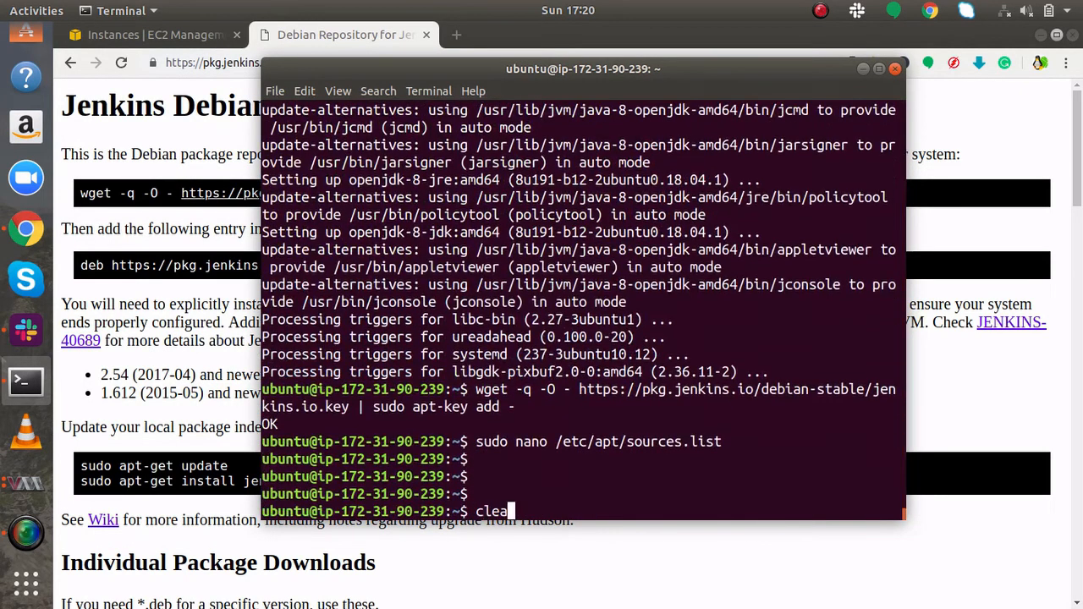
Clear the screen and refresh the package index with sudo apt update.
key(Return)
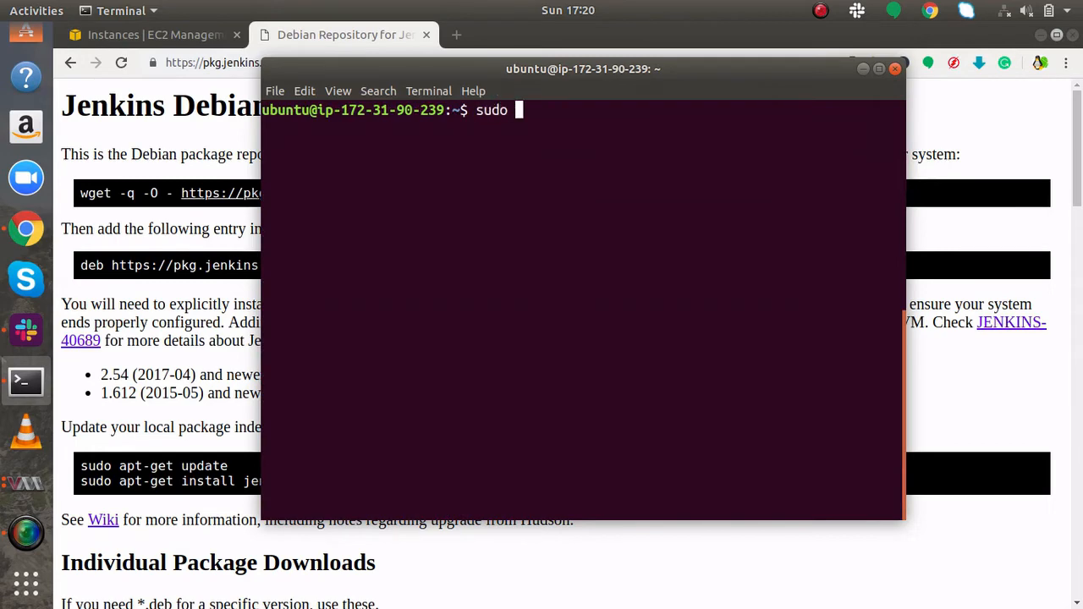
text(apt upda)
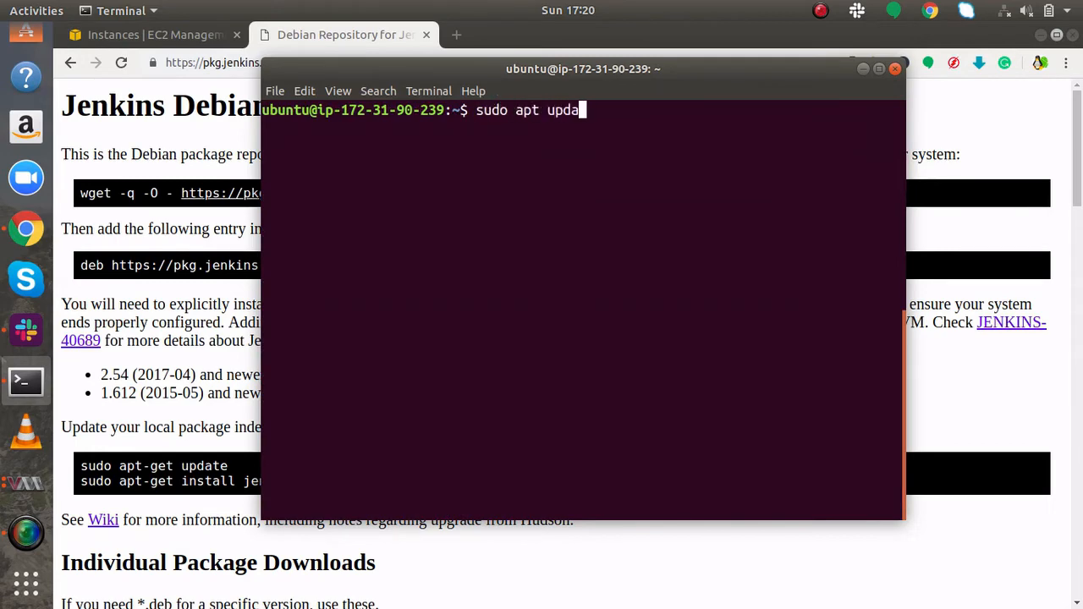
key(Return)
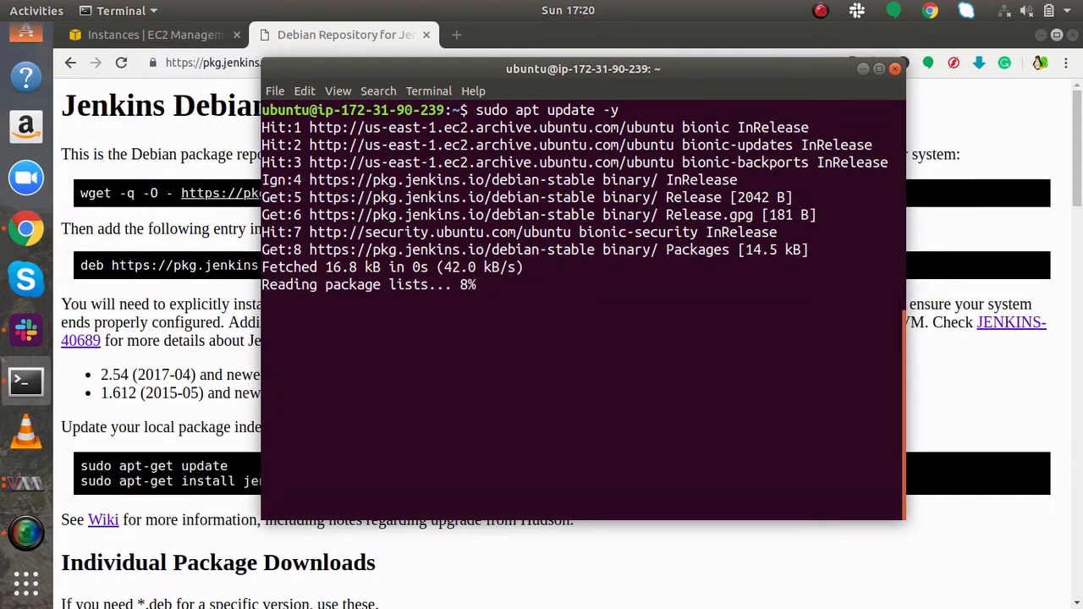
text(s)
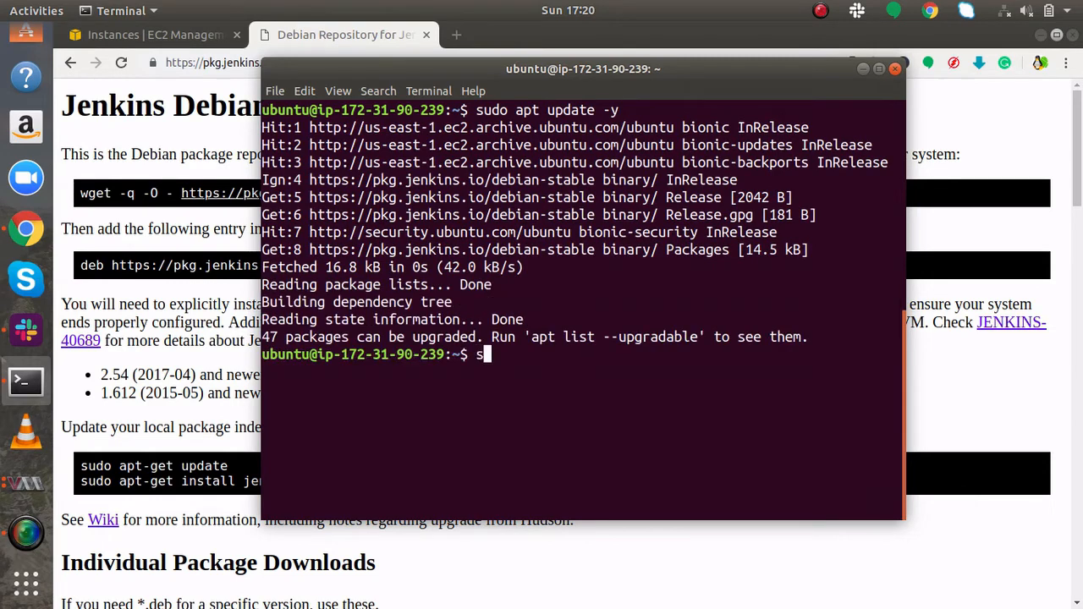
Install the jenkins package (2.164.1) with sudo apt install jenkins.
text(udo apt i)
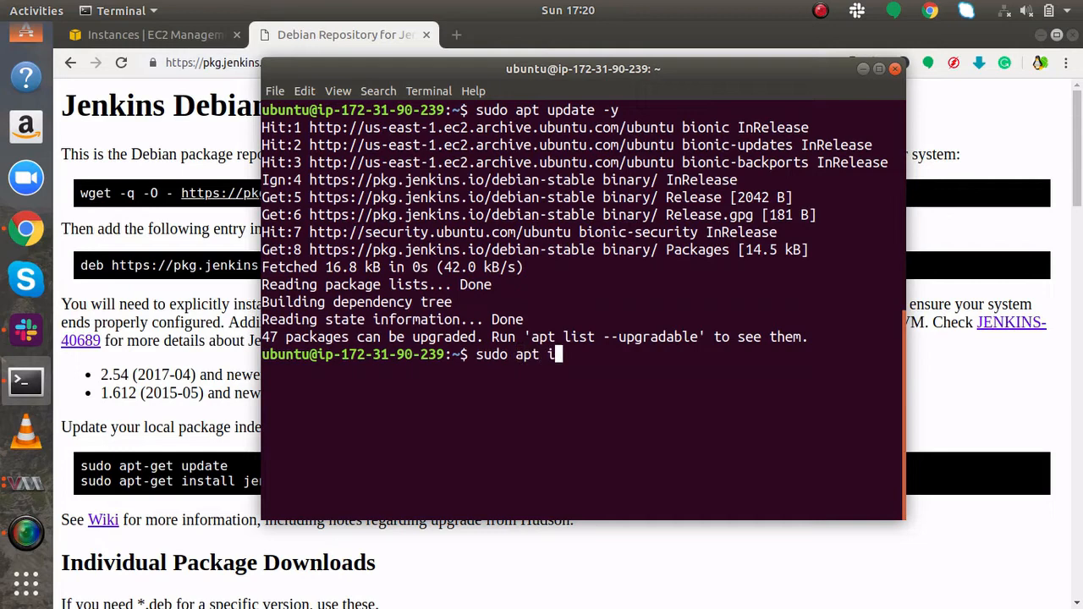
text(nstall jenkin)
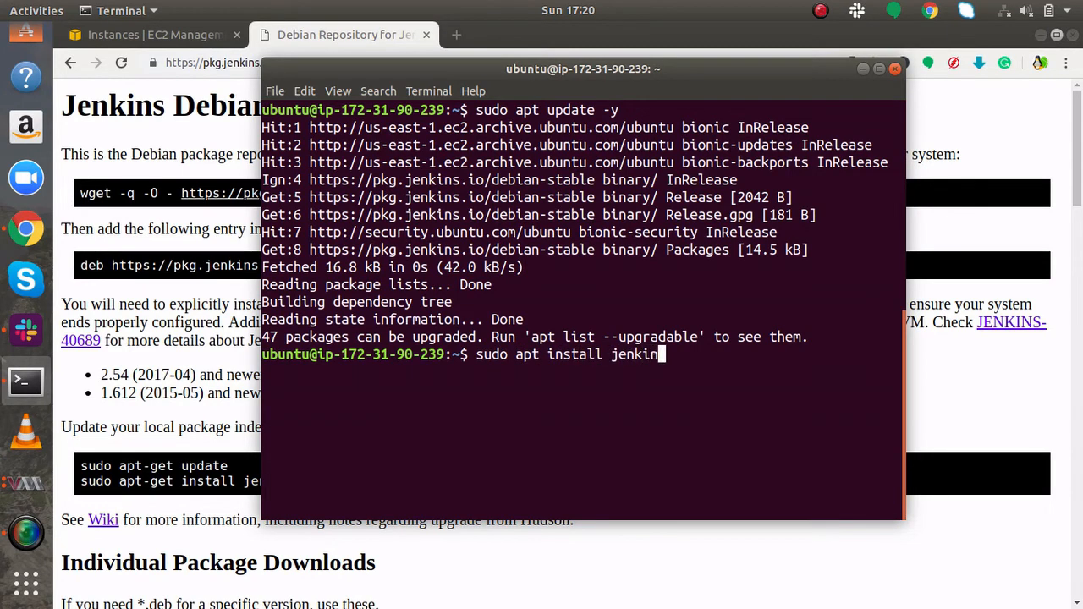
key(Return)
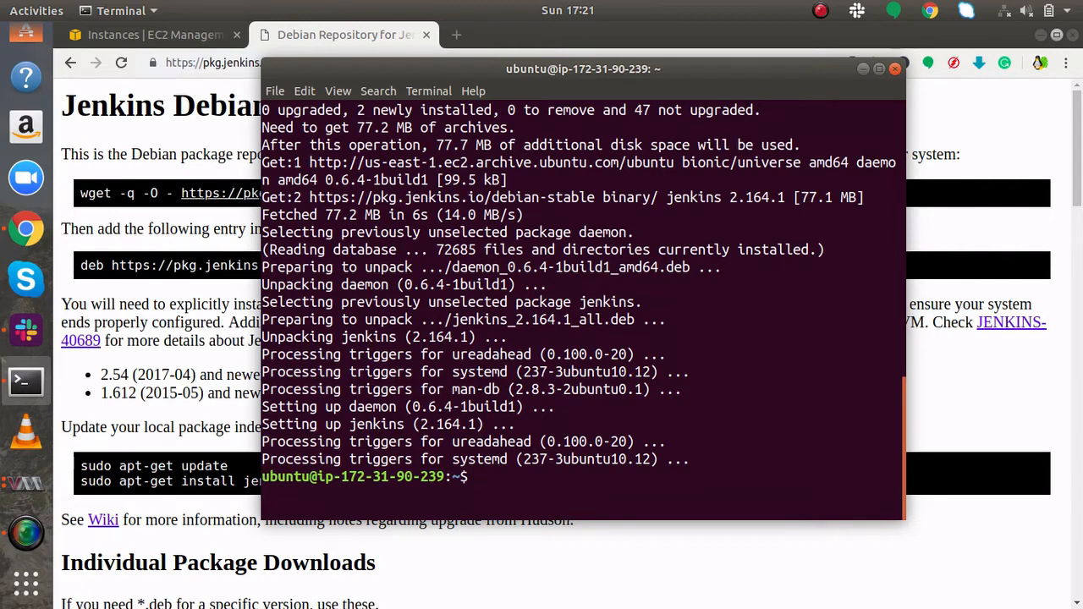
Start the Jenkins service with sudo systemctl start jenkins.
text(sudo)
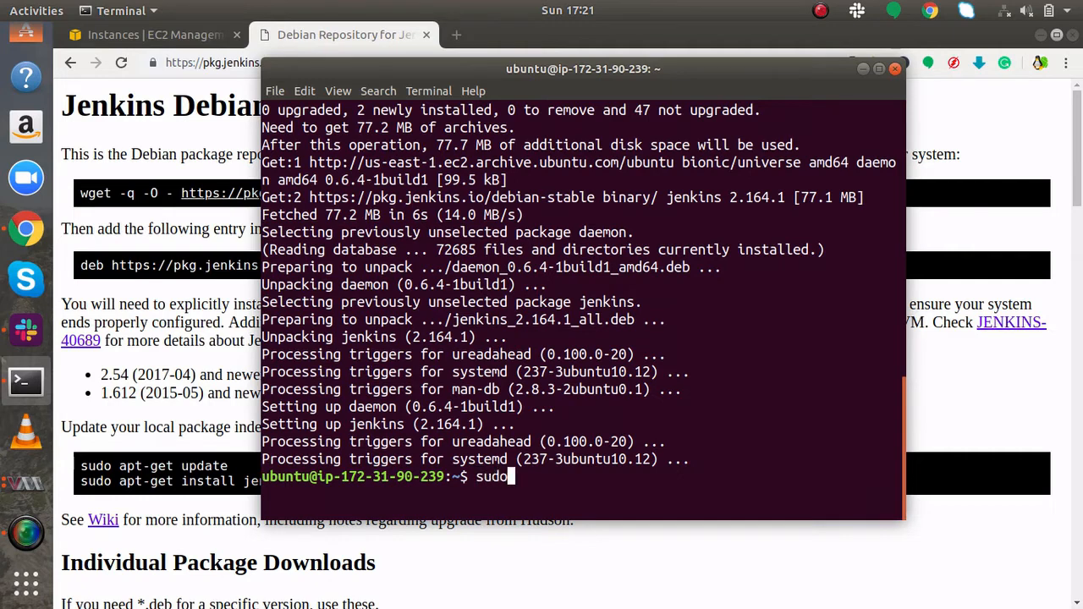
text(systemc)
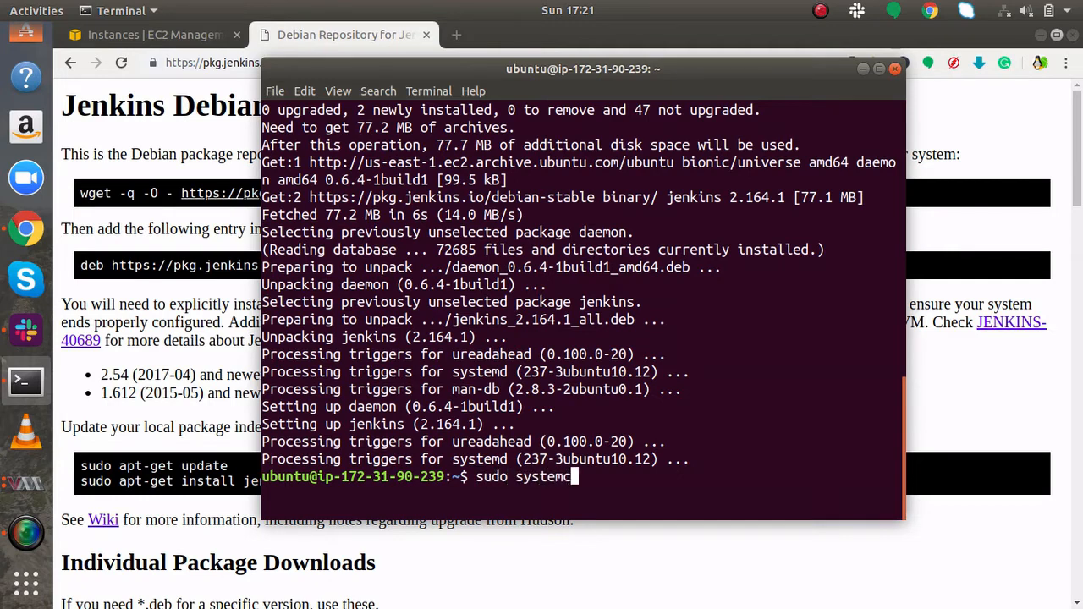
text(tl st)
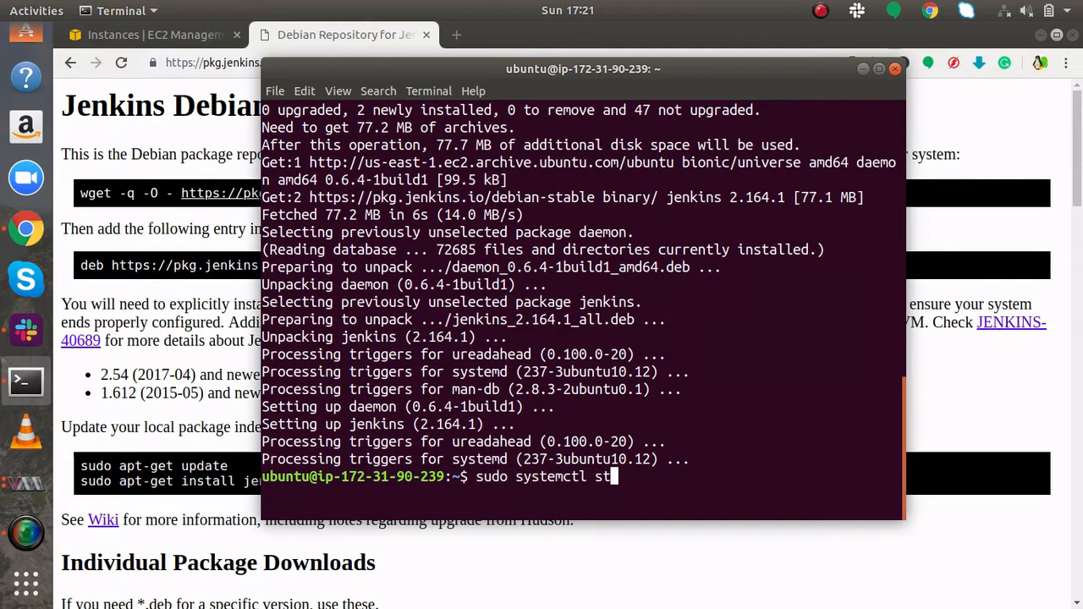
text(art jenki)
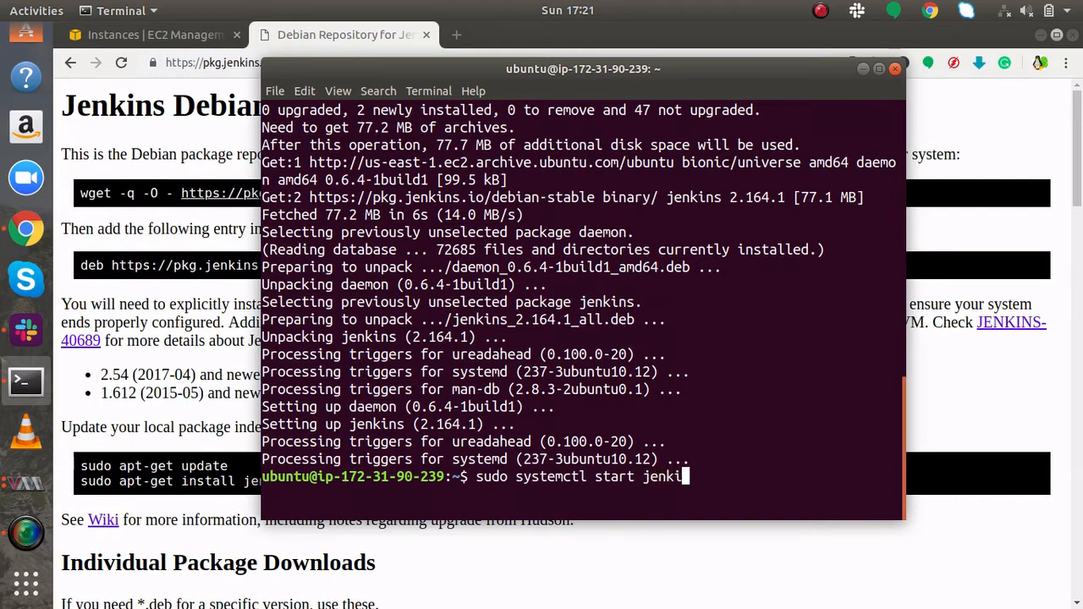
key(Return)
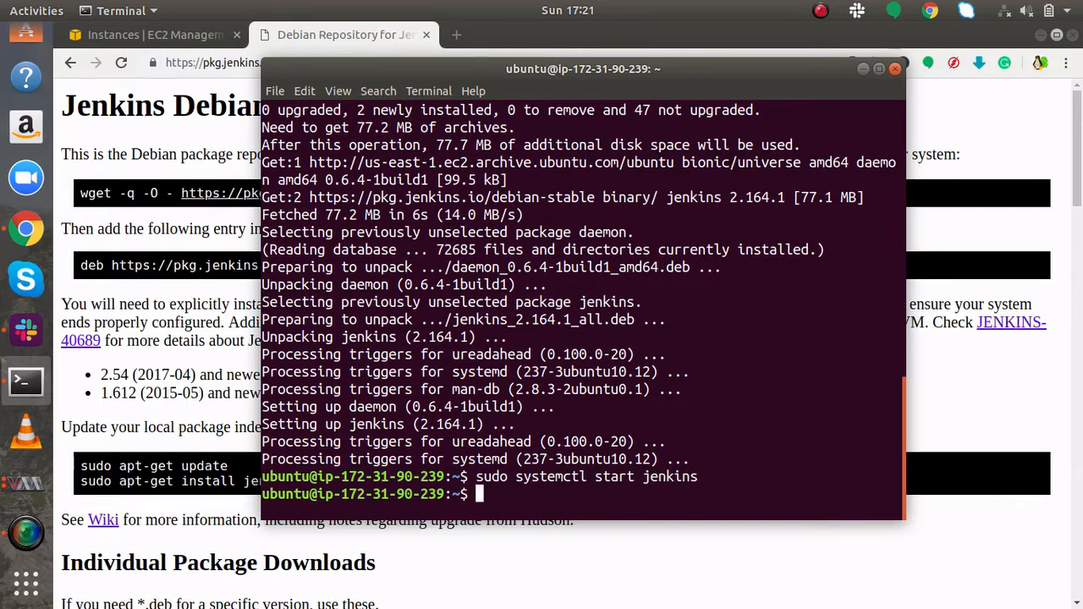
Enable Jenkins at boot and confirm its status shows active (exited).
text(sudo systemctl start jenkins)
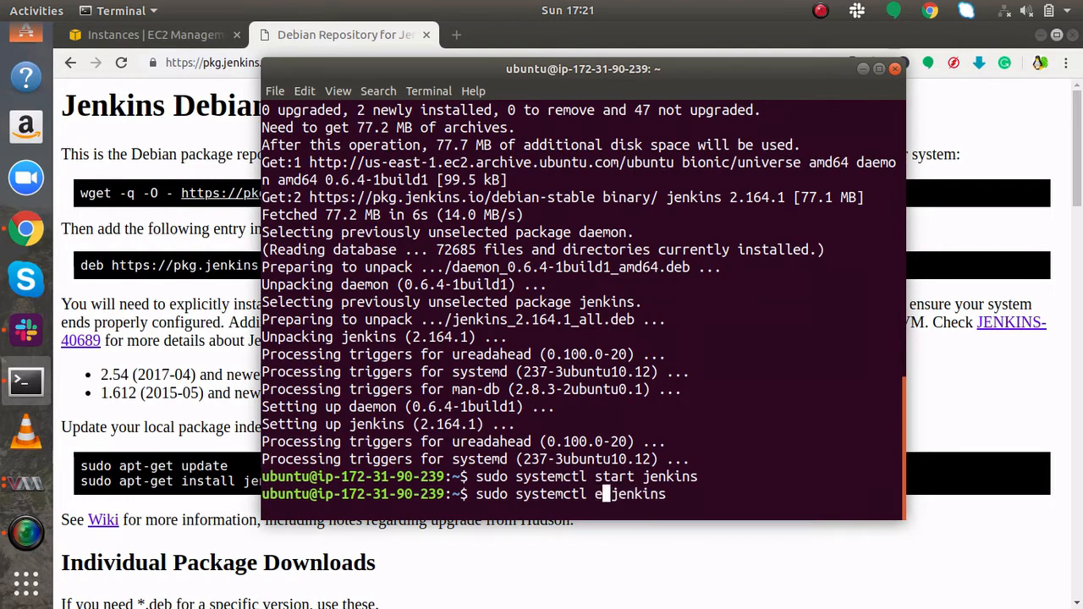
key(Return)
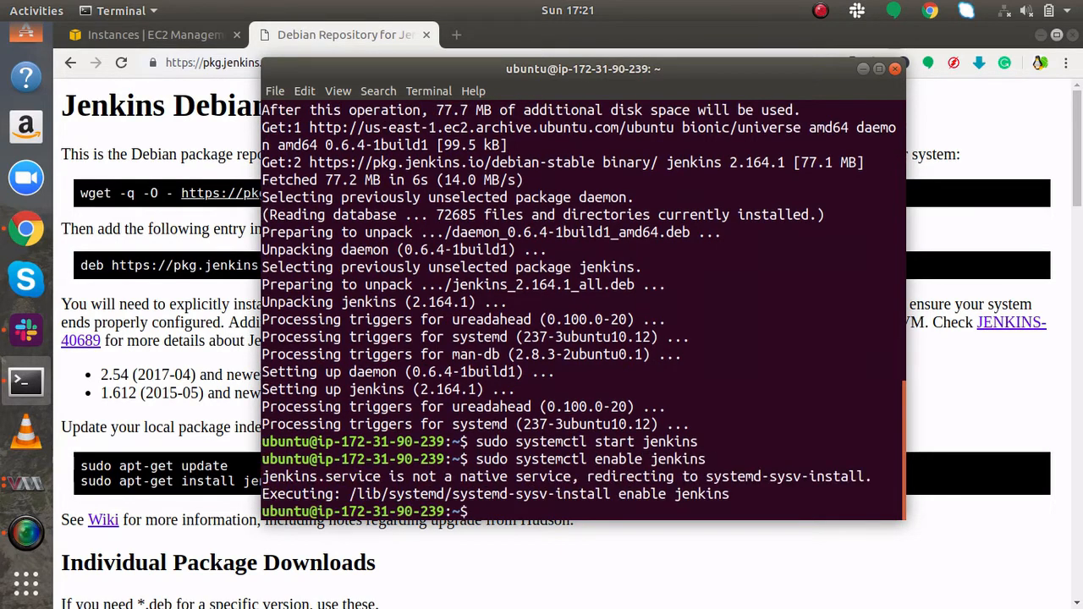
text(sudo systemctl enable jenkins)
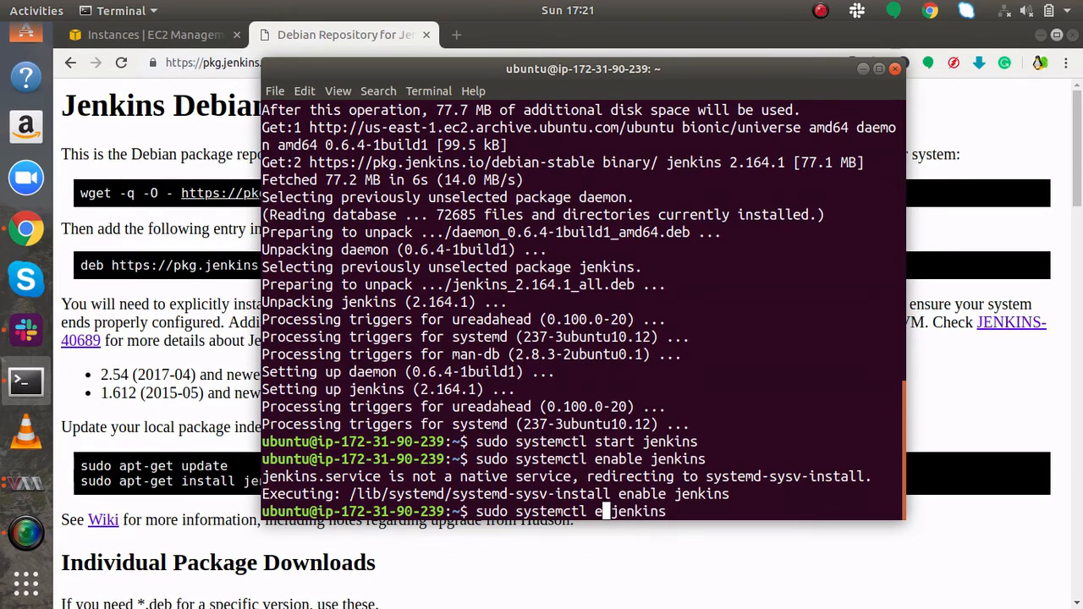
text(status)
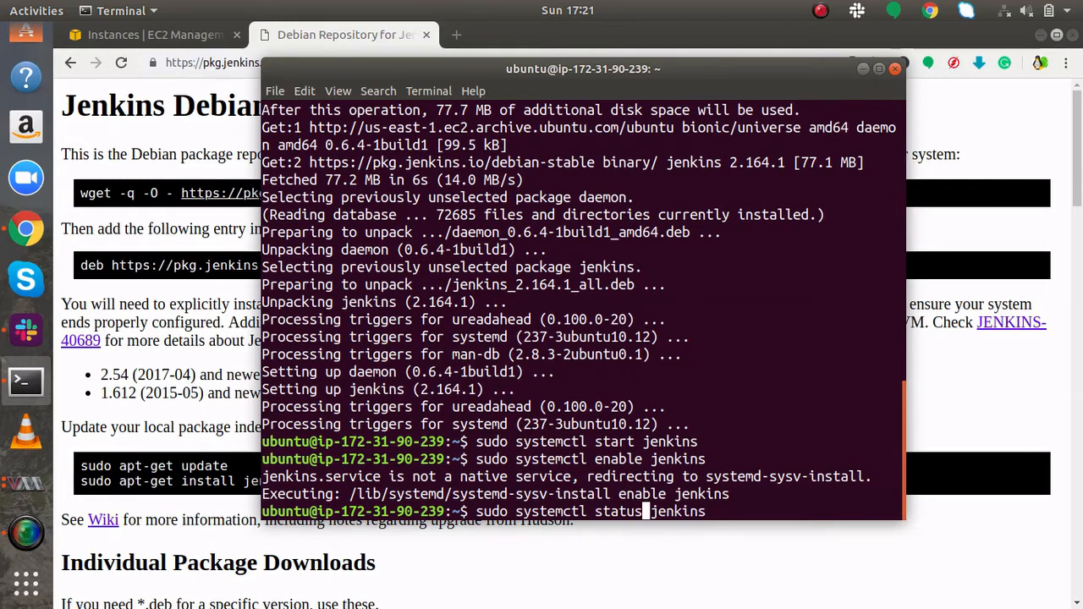
key(Return)
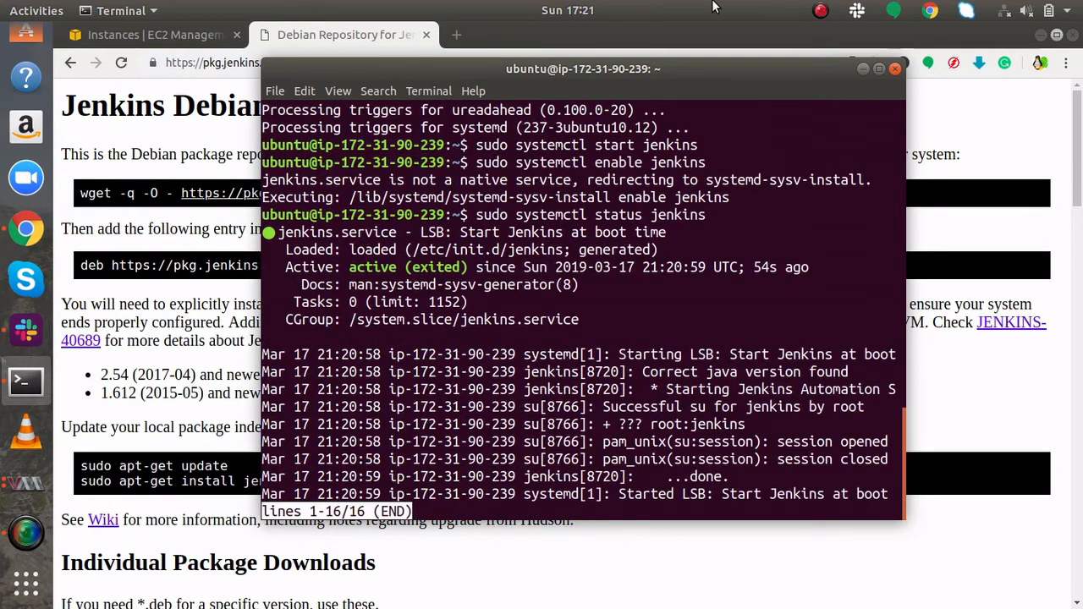
Load the Unlock Jenkins page at 3.86.197.149:8080 in a new Chrome tab.
click(152, 35)
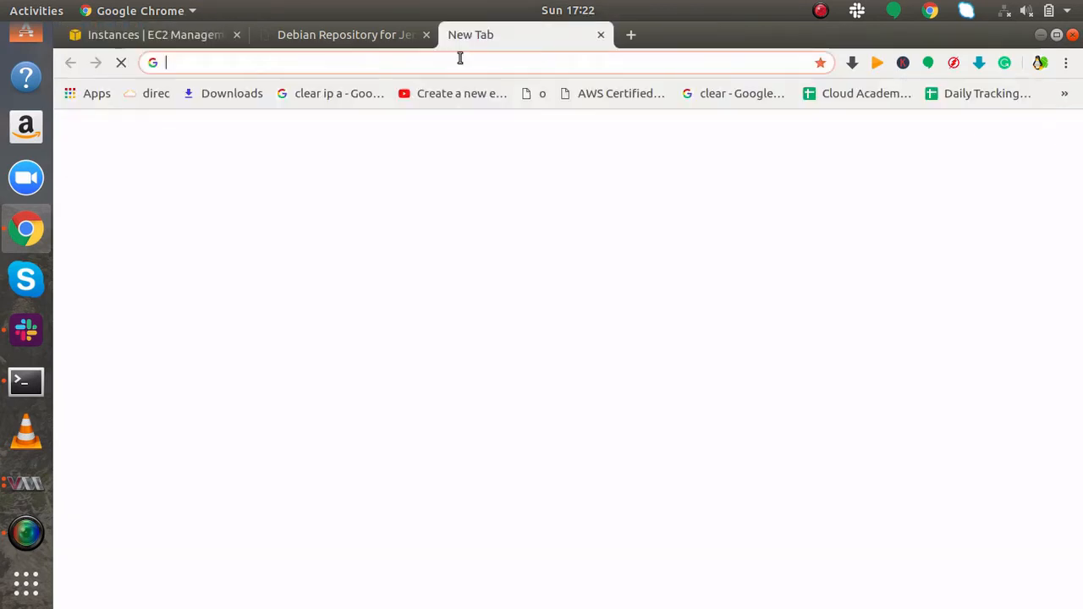
text(3.86.197.149:)
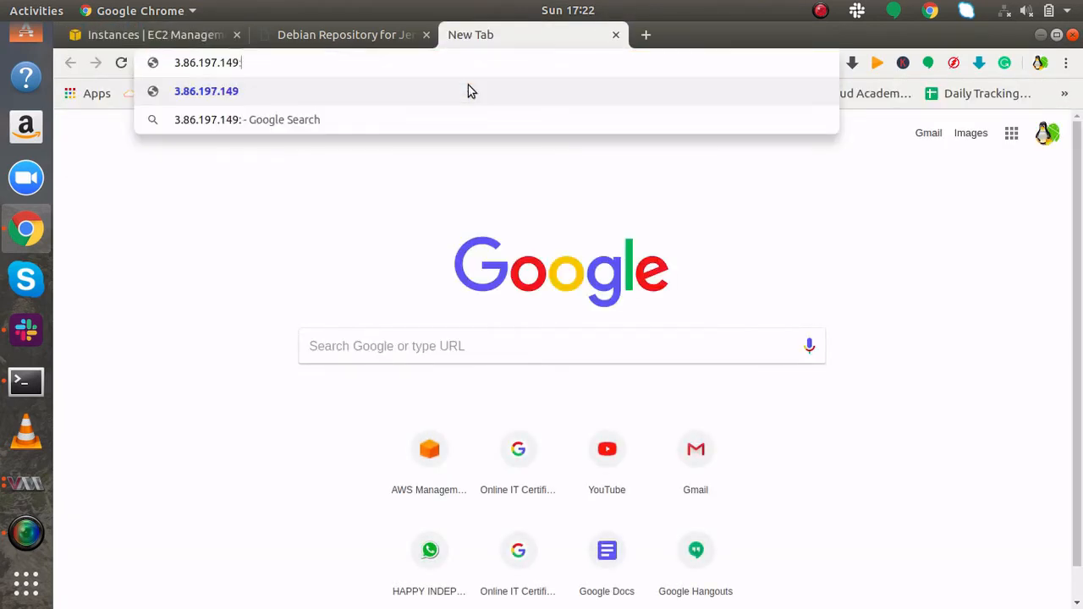
key(Return)
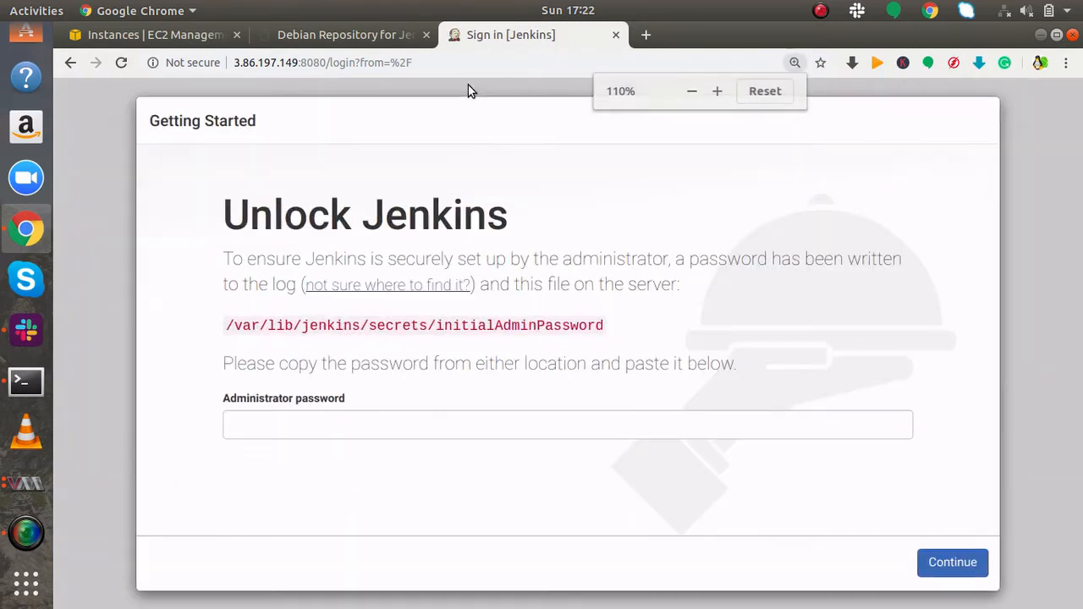
mouse_move(601, 325)
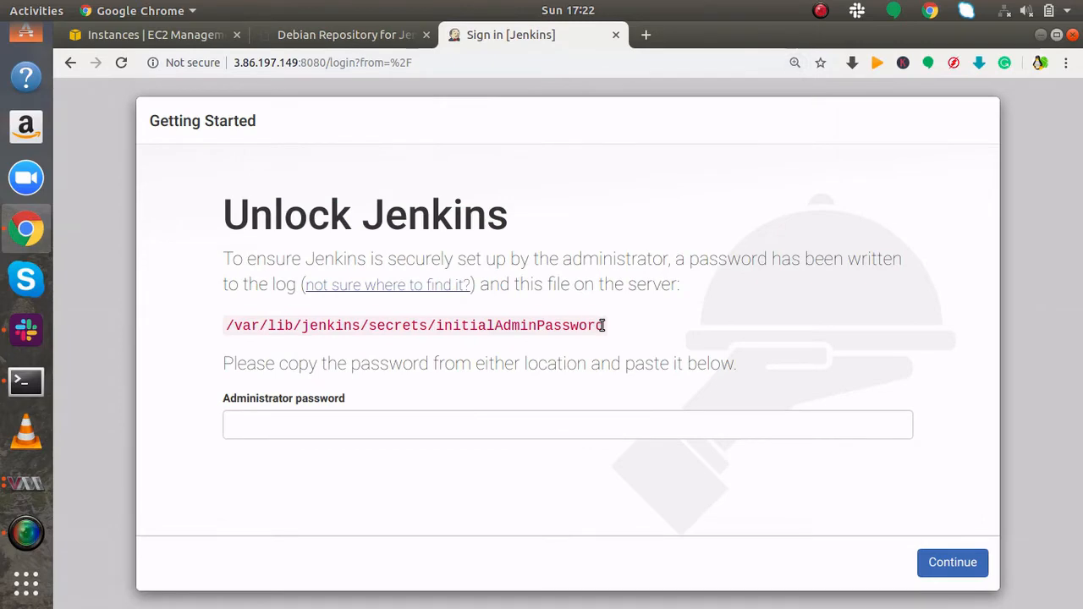
Print /var/lib/jenkins/secrets/initialAdminPassword with sudo cat and paste it into the password field.
right_click(415, 325)
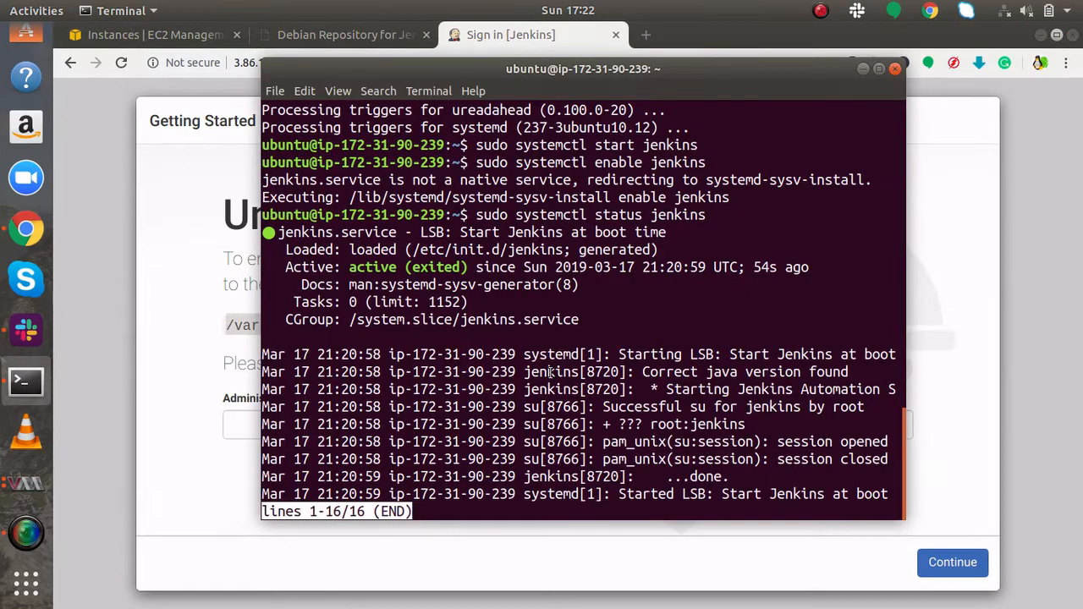
text(clear)
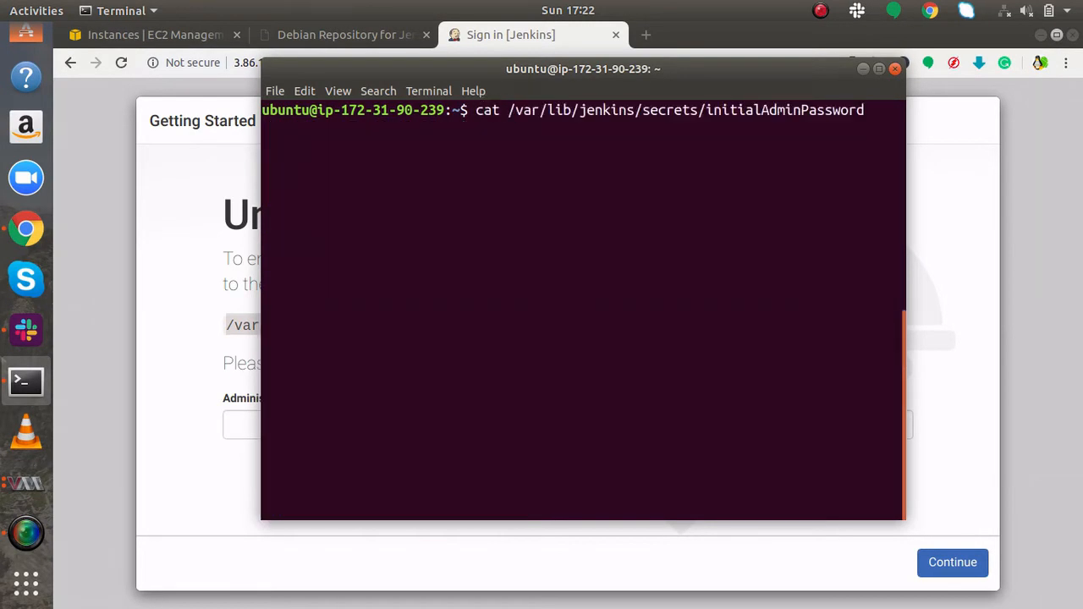
key(Return)
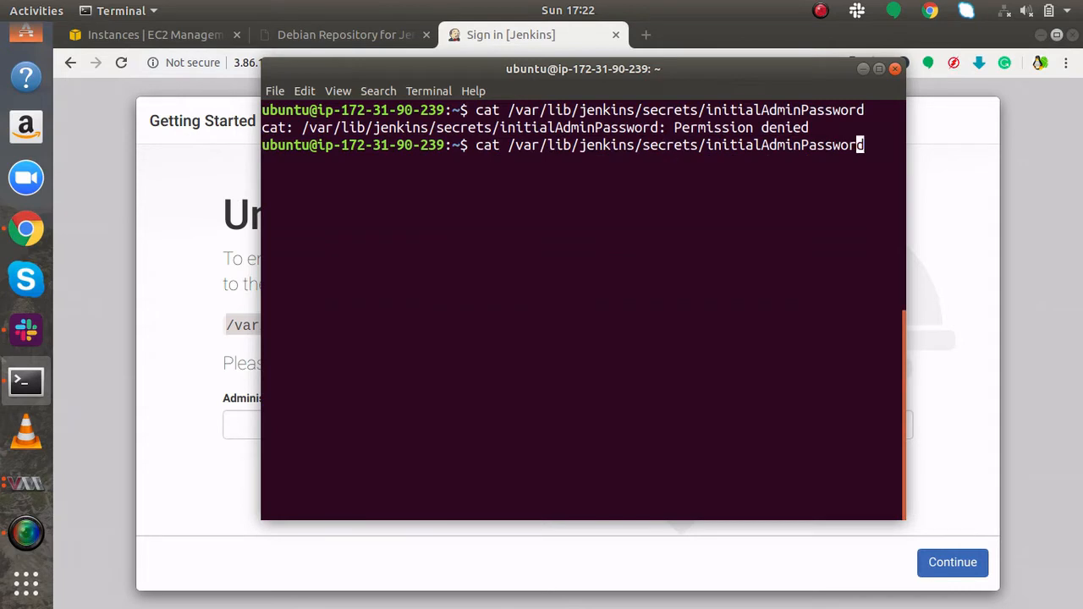
key(Home)
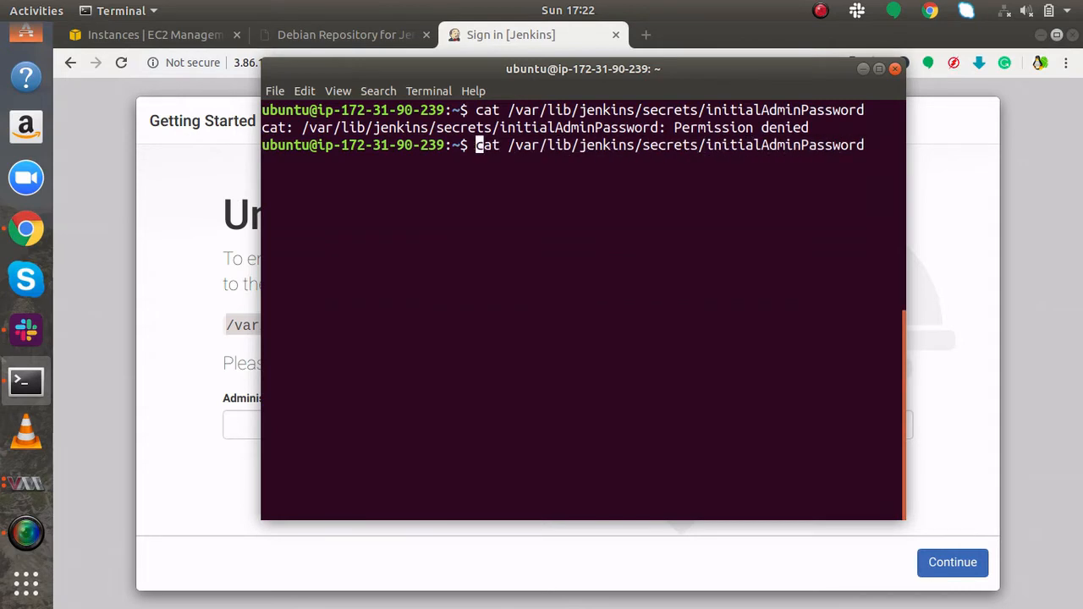
key(Return)
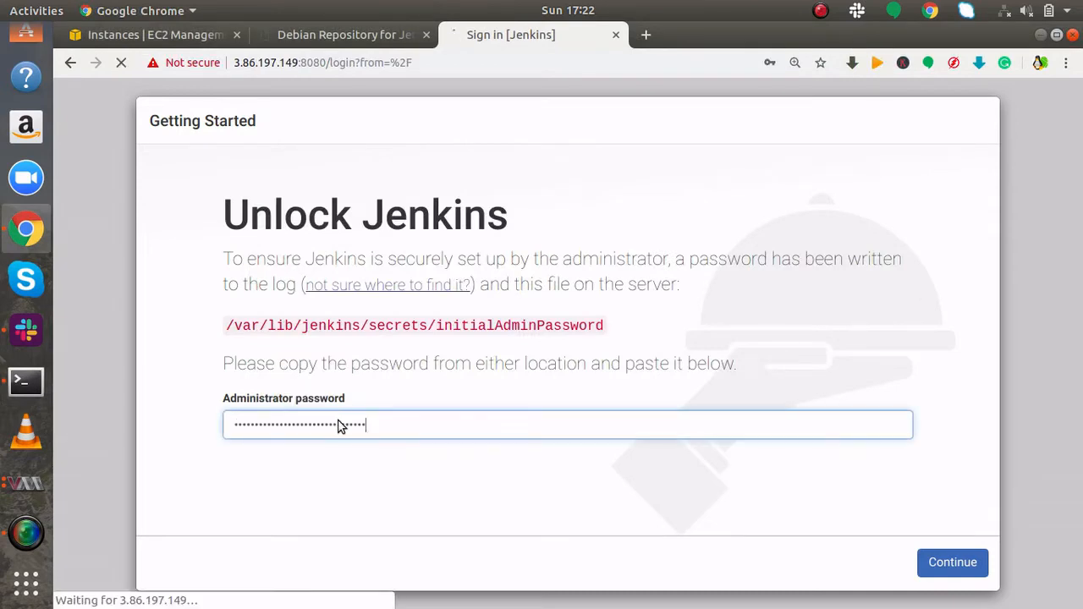
Submit the admin password and choose Install suggested plugins.
click(952, 562)
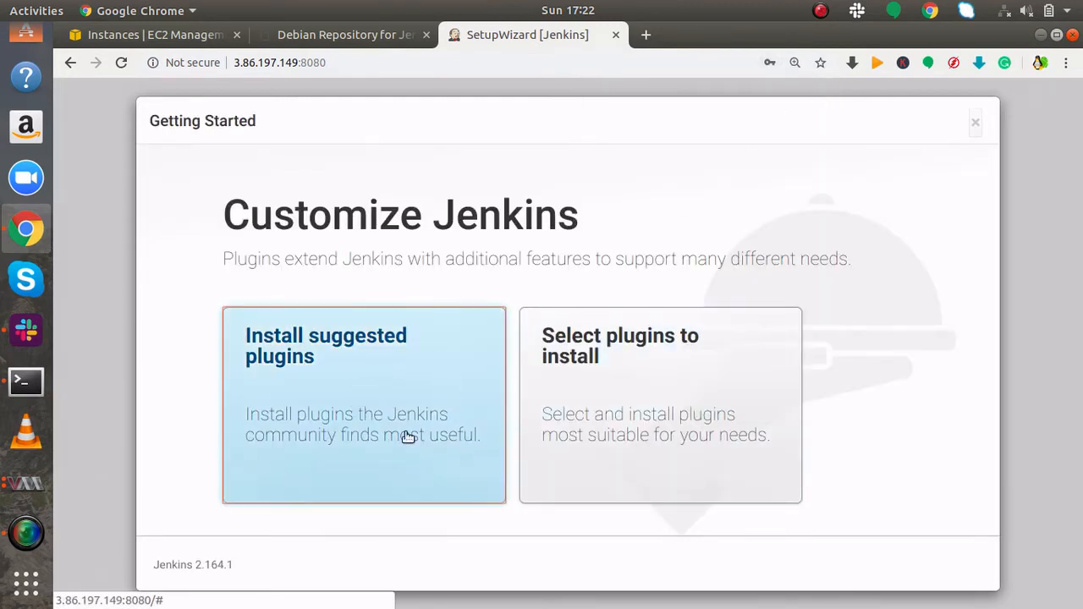
mouse_move(421, 341)
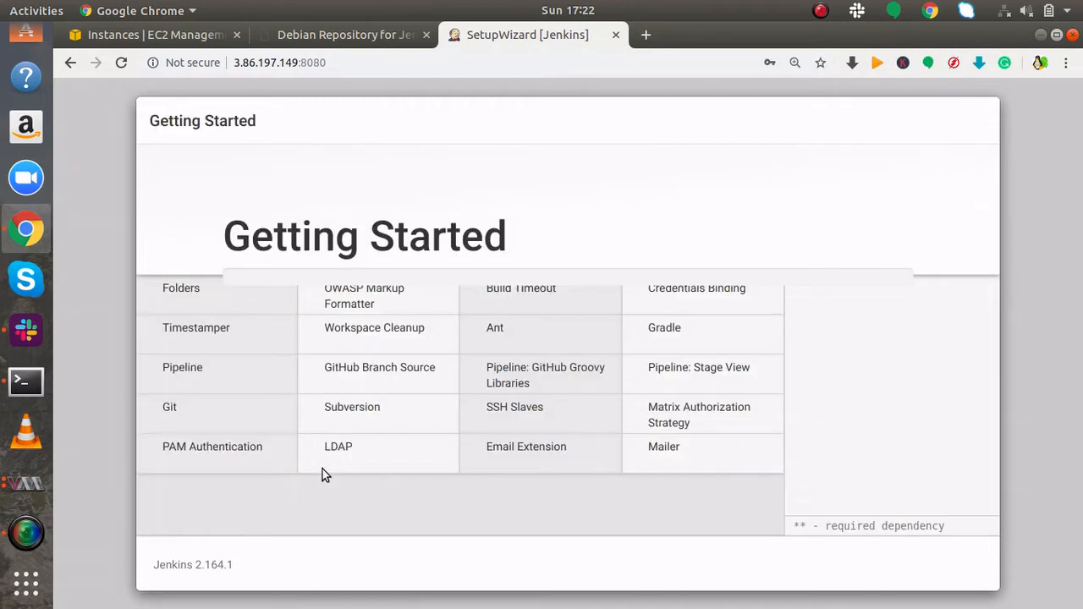
click(181, 287)
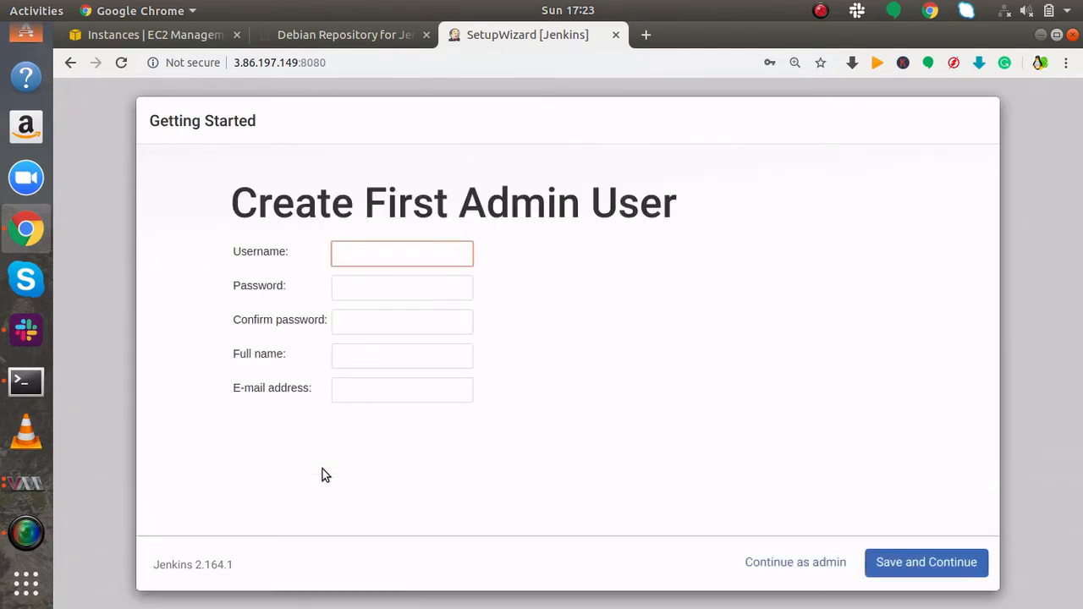
Create the first admin user Gaurav with name and email, then save.
click(402, 253)
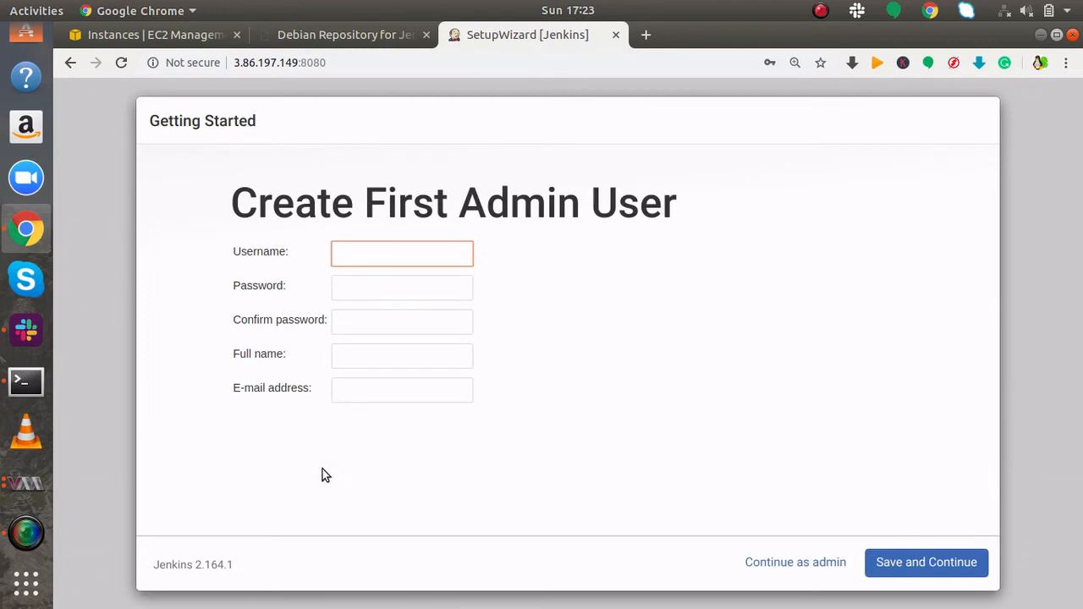
text(Gaurav)
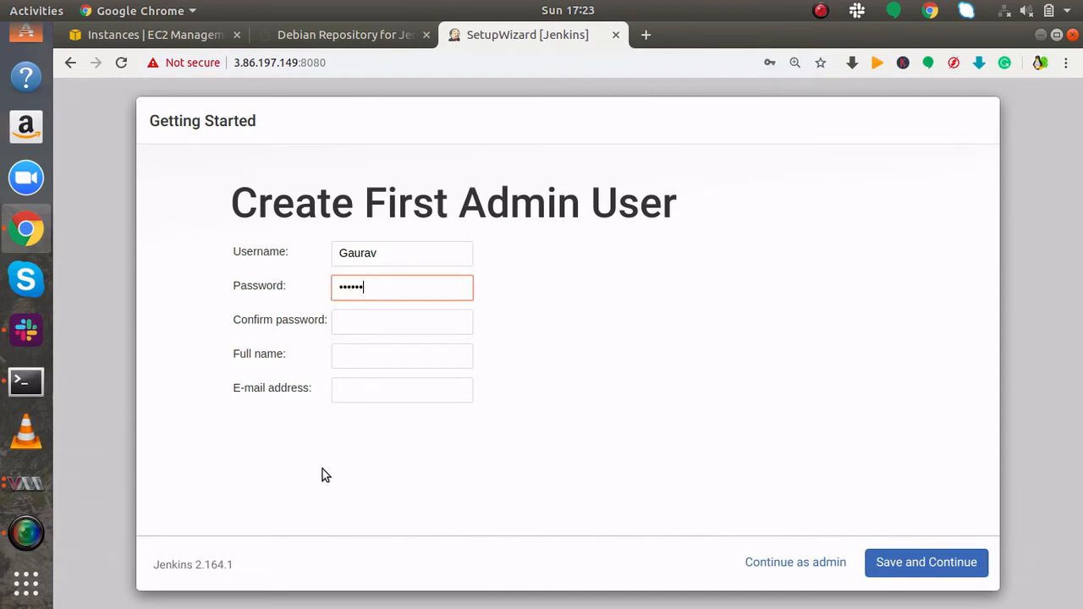
text(Gaurav)
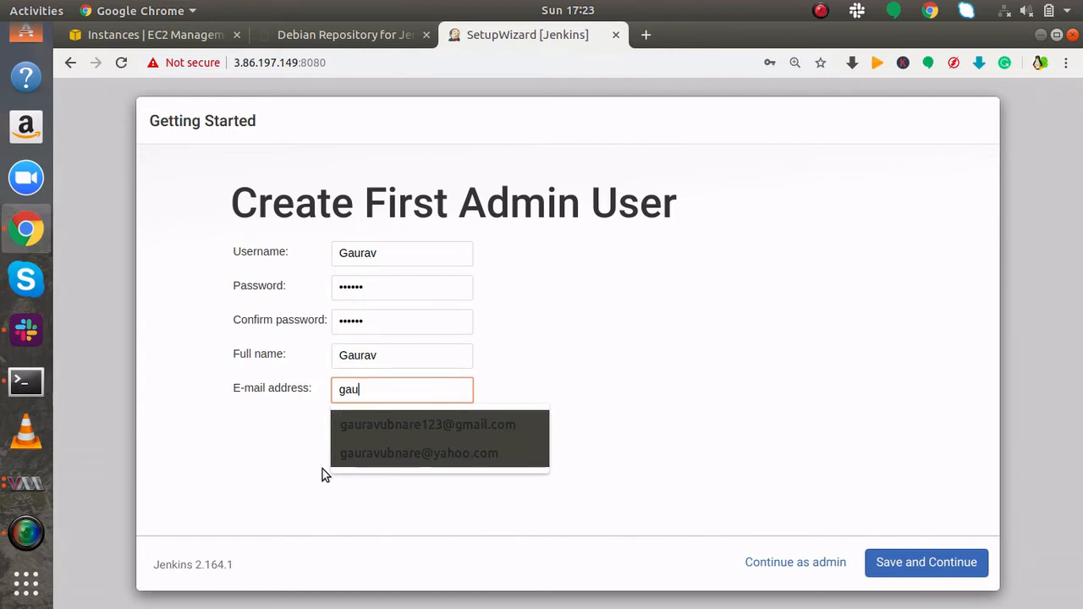
click(428, 424)
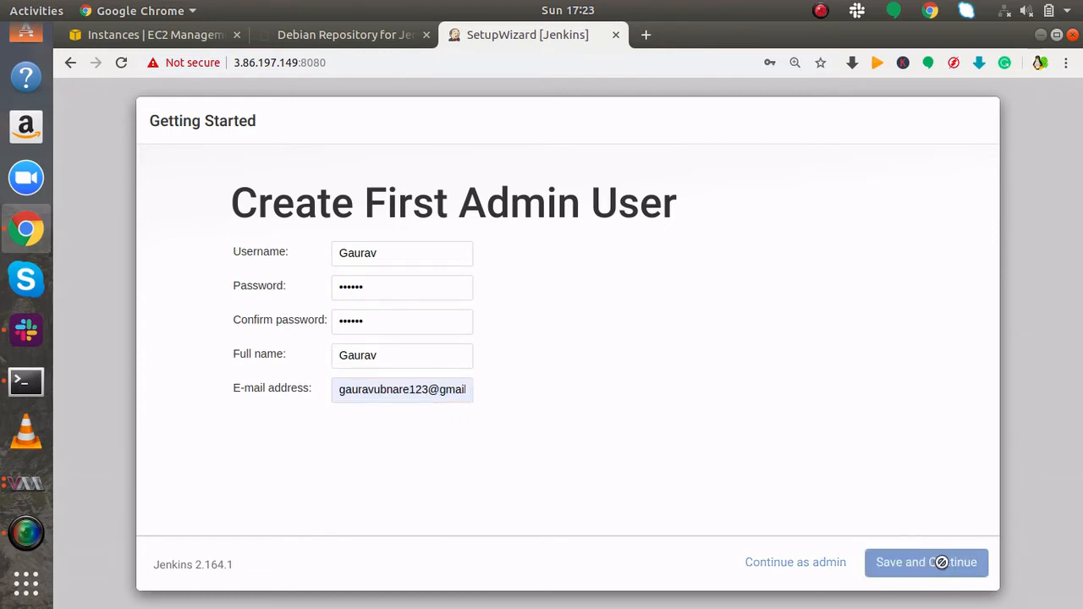
click(926, 562)
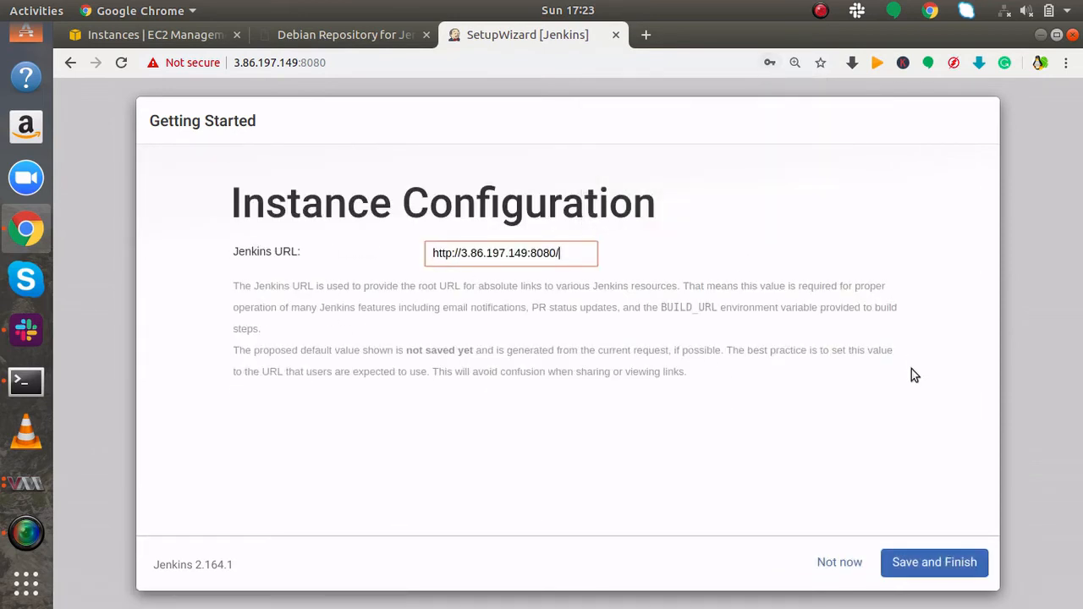
Keep the proposed Jenkins URL, finish setup, and start using Jenkins.
click(934, 562)
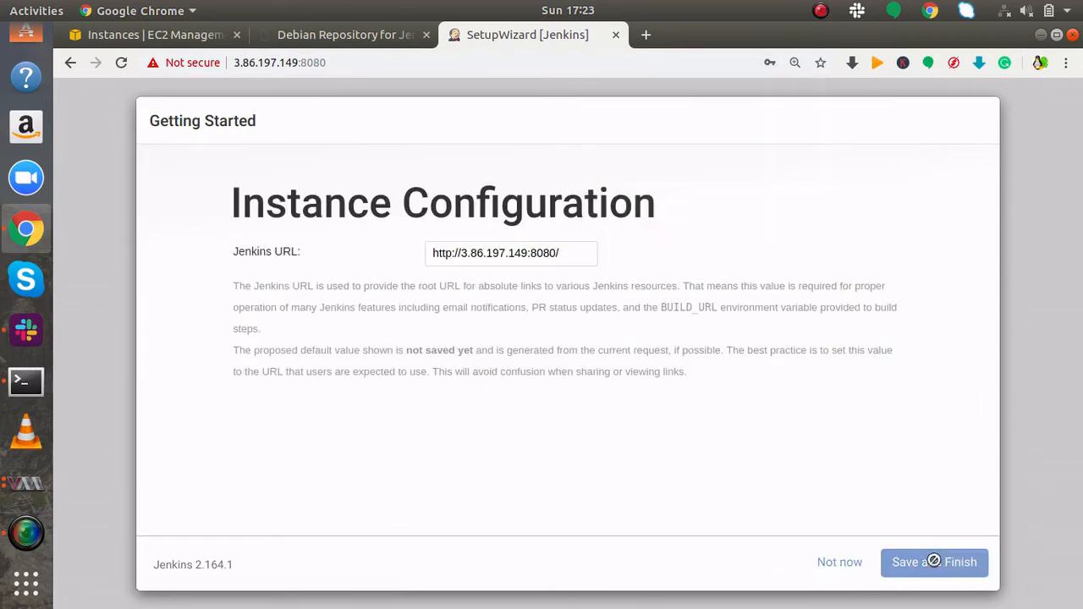
click(934, 562)
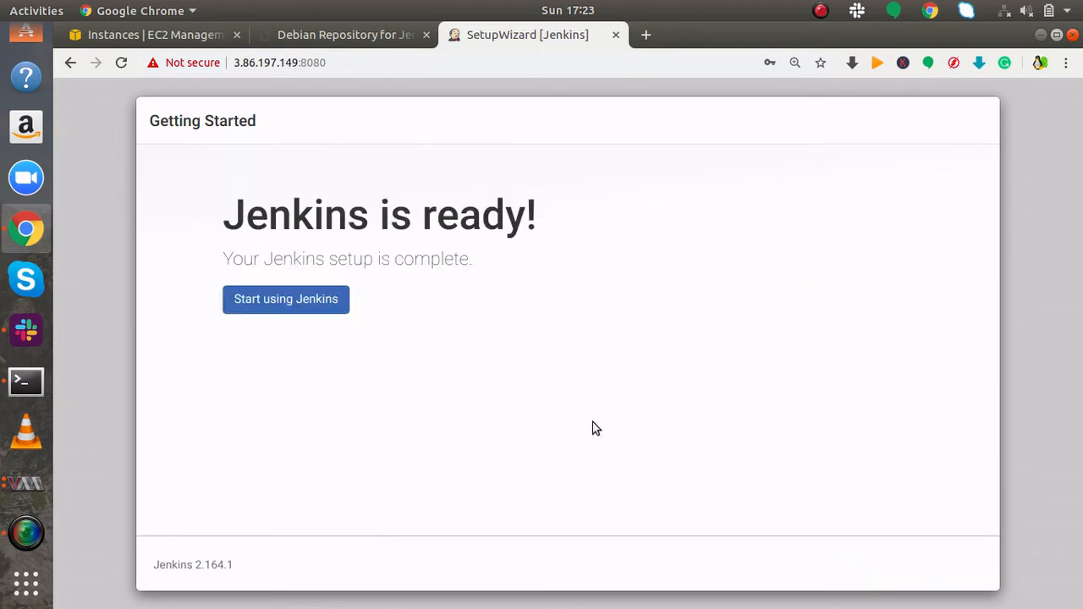
click(285, 299)
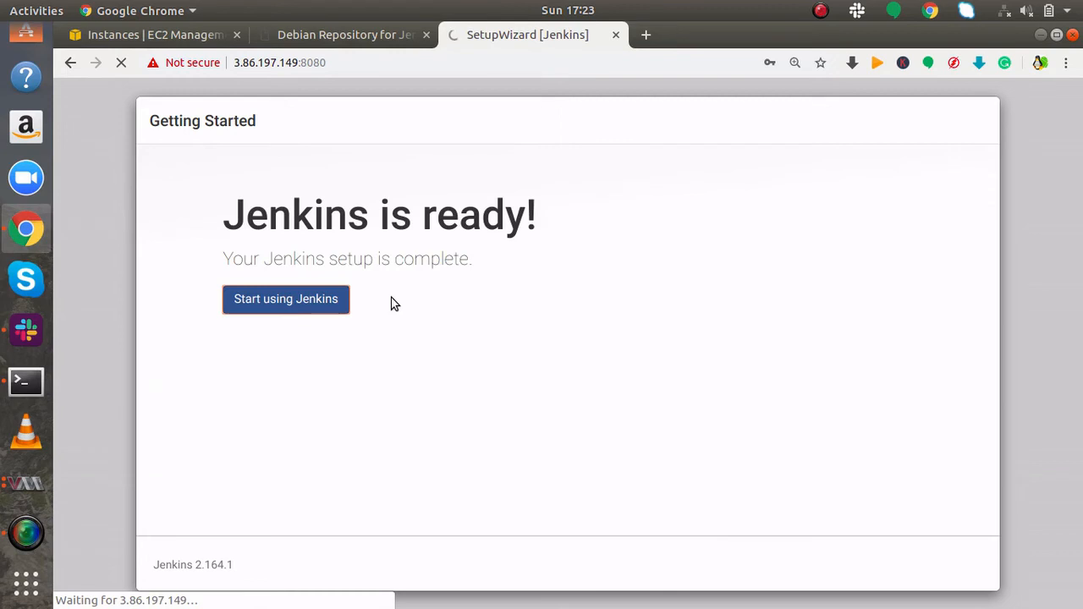
click(286, 299)
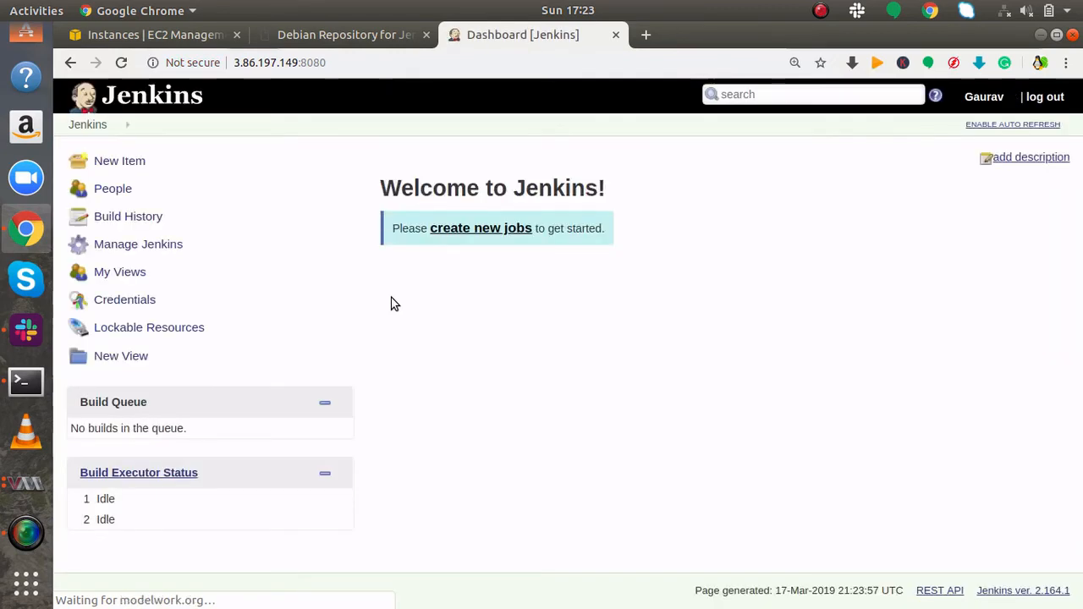